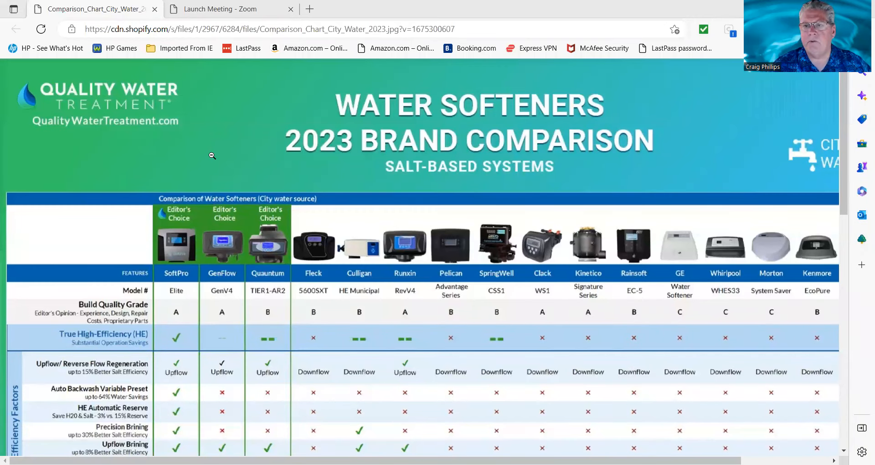
{"action": "mouse_move", "coordinate": [170, 171]}
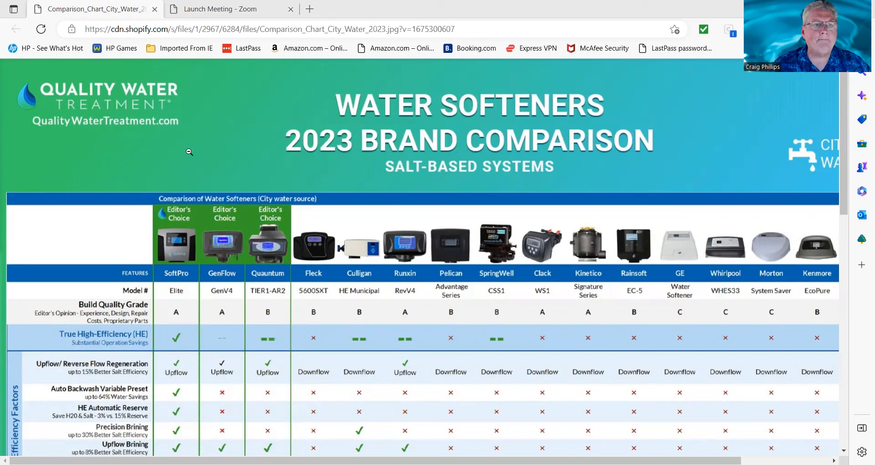
{"action": "mouse_move", "coordinate": [210, 138]}
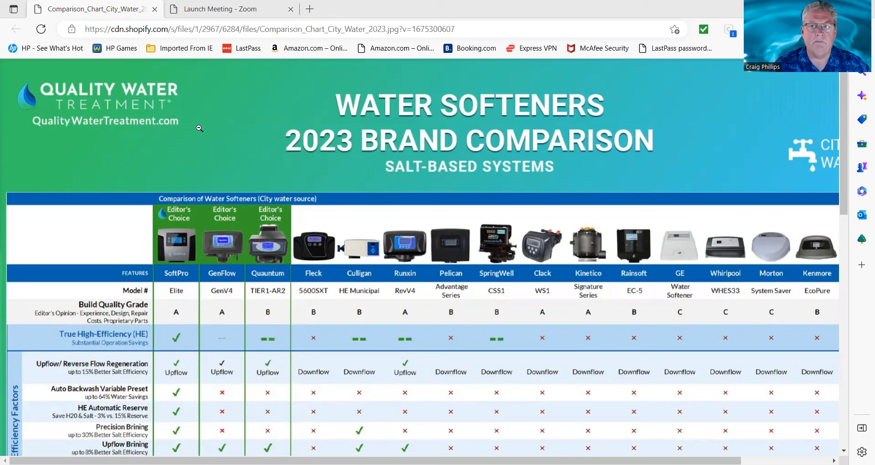
{"action": "mouse_move", "coordinate": [177, 133]}
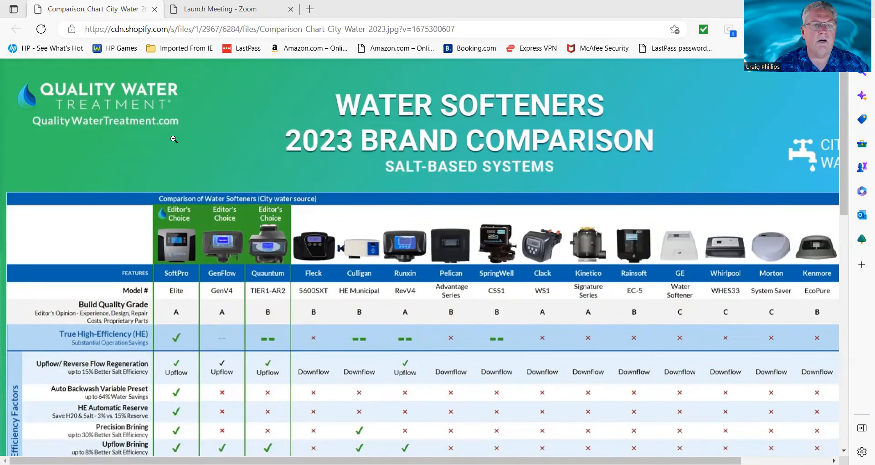
{"action": "scroll", "scroll_direction": "down", "scroll_amount": 3}
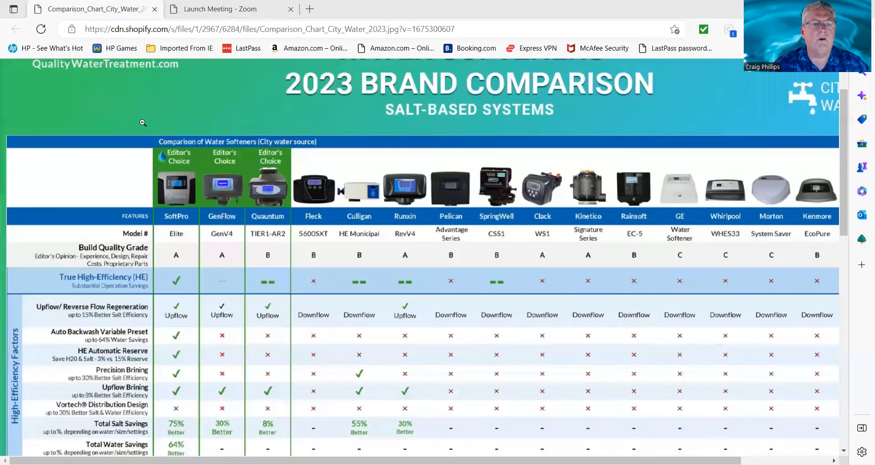
{"action": "scroll", "scroll_direction": "down", "scroll_amount": 3}
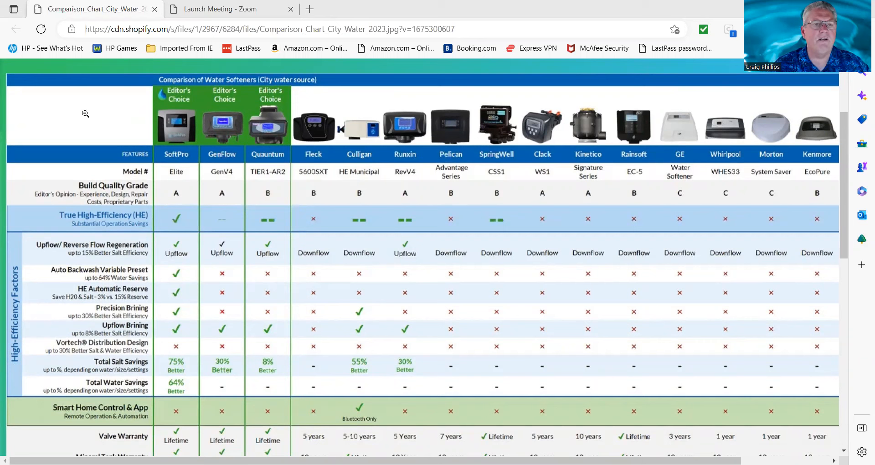
{"action": "mouse_move", "coordinate": [60, 132]}
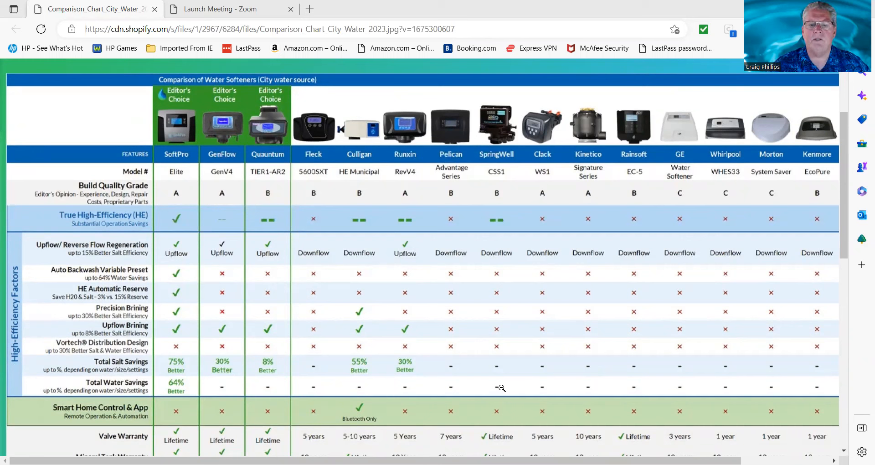
{"action": "scroll", "scroll_direction": "right", "scroll_amount": 3}
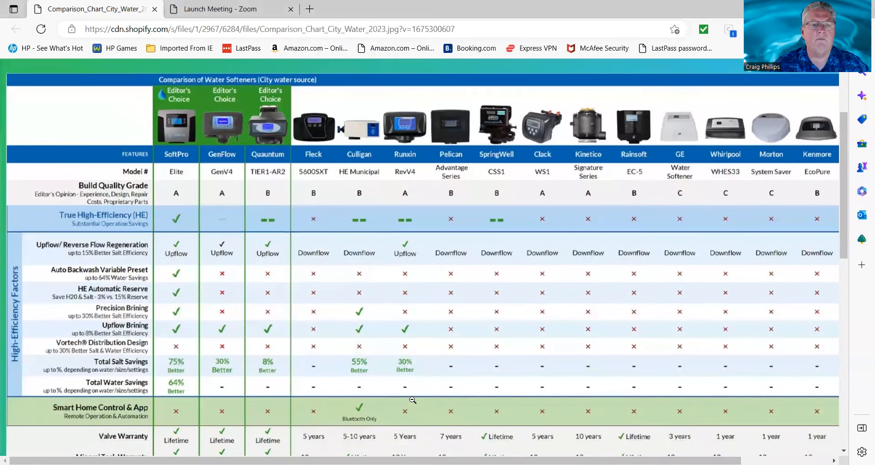
{"action": "mouse_move", "coordinate": [303, 314]}
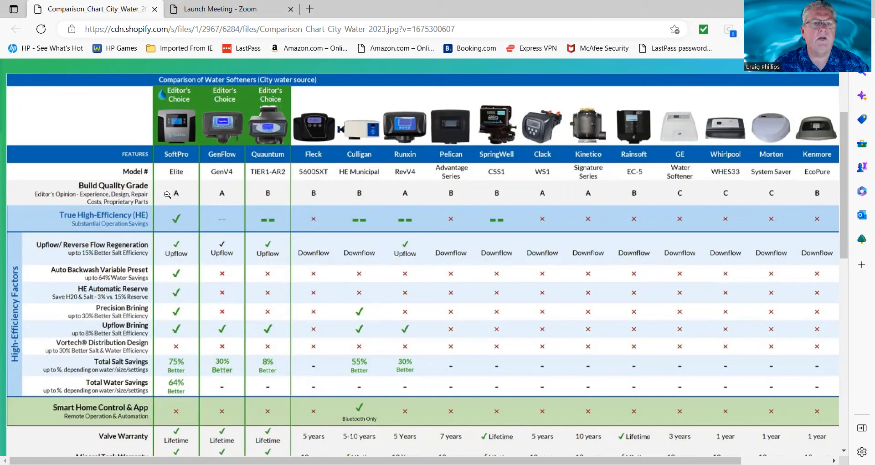
{"action": "mouse_move", "coordinate": [176, 195]}
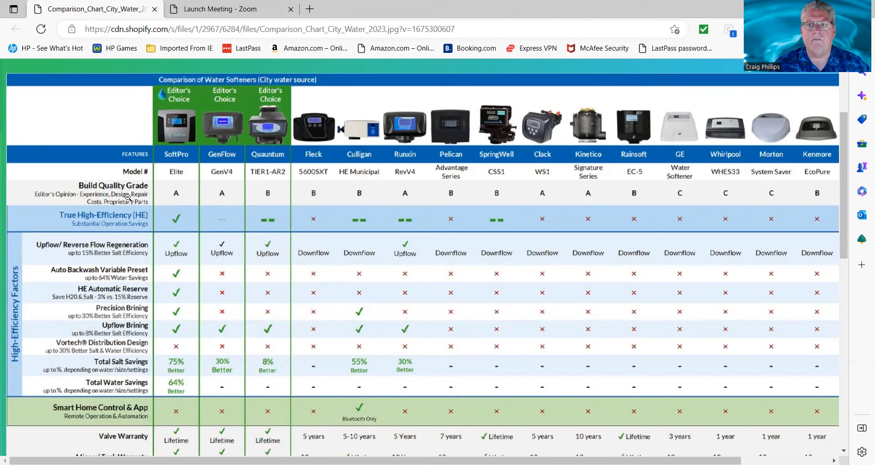
{"action": "mouse_move", "coordinate": [128, 184]}
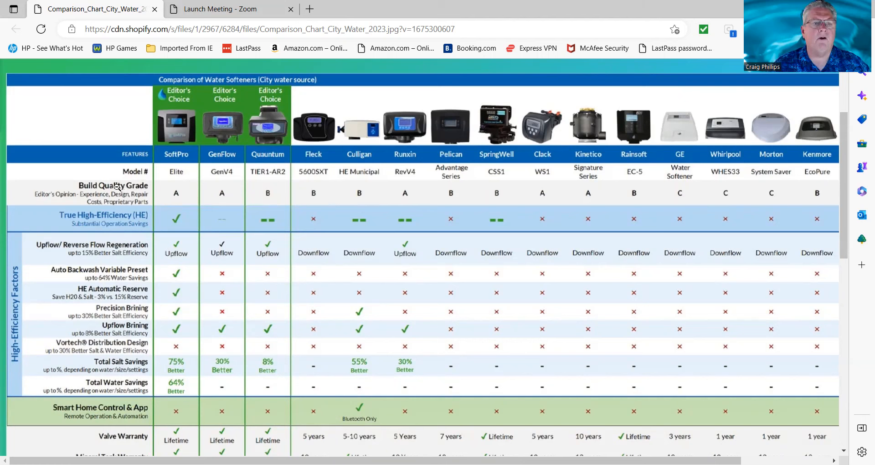
{"action": "mouse_move", "coordinate": [224, 155]}
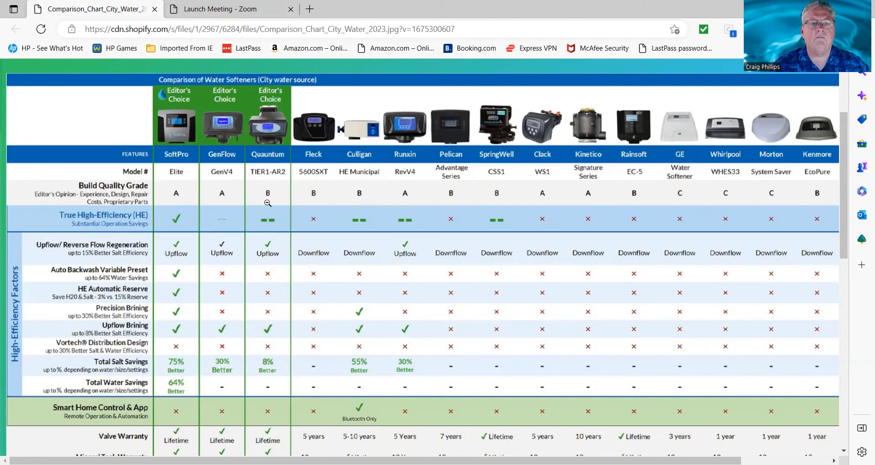
{"action": "mouse_move", "coordinate": [270, 196]}
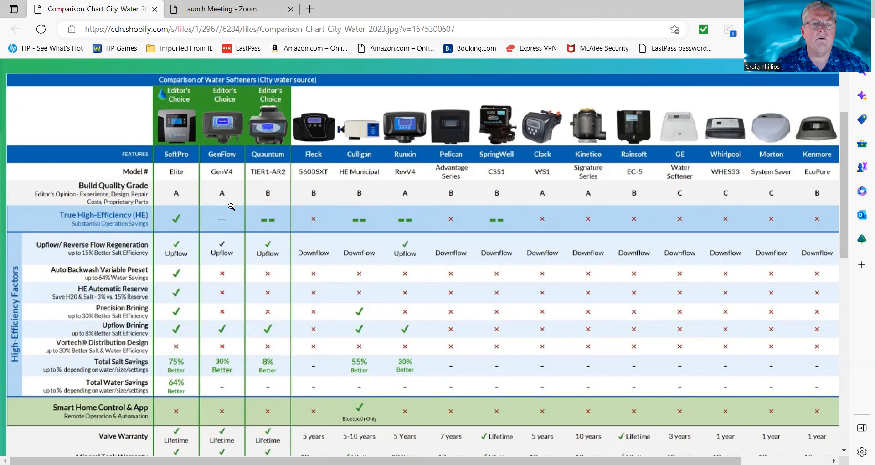
{"action": "mouse_move", "coordinate": [179, 232]}
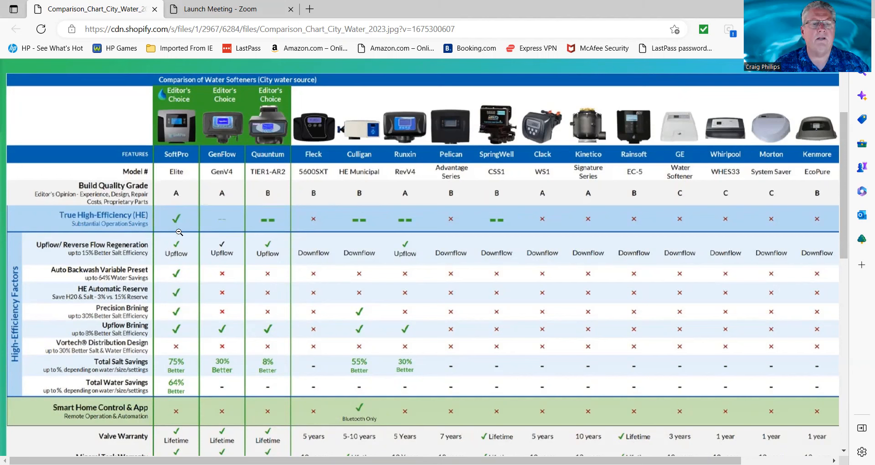
{"action": "mouse_move", "coordinate": [221, 200]}
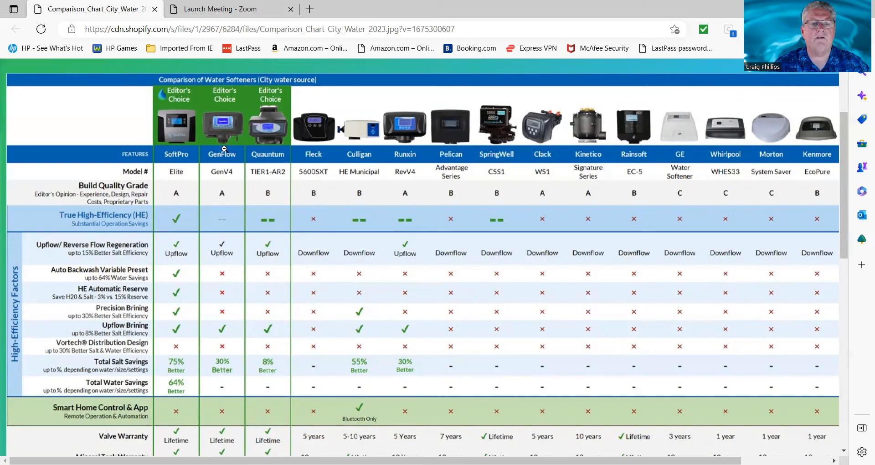
{"action": "mouse_move", "coordinate": [221, 199]}
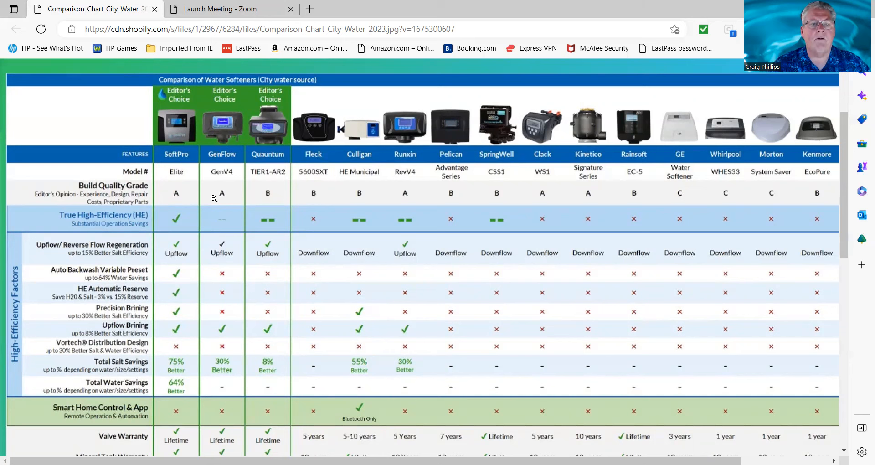
{"action": "mouse_move", "coordinate": [228, 212]}
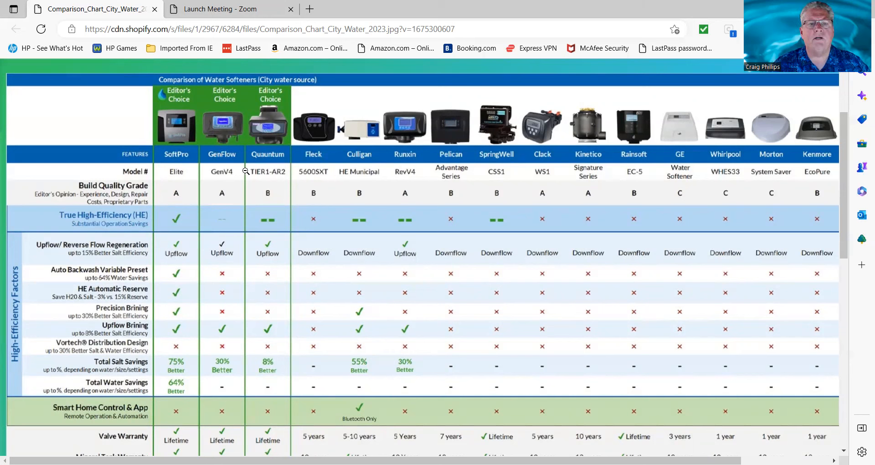
{"action": "mouse_move", "coordinate": [273, 187]}
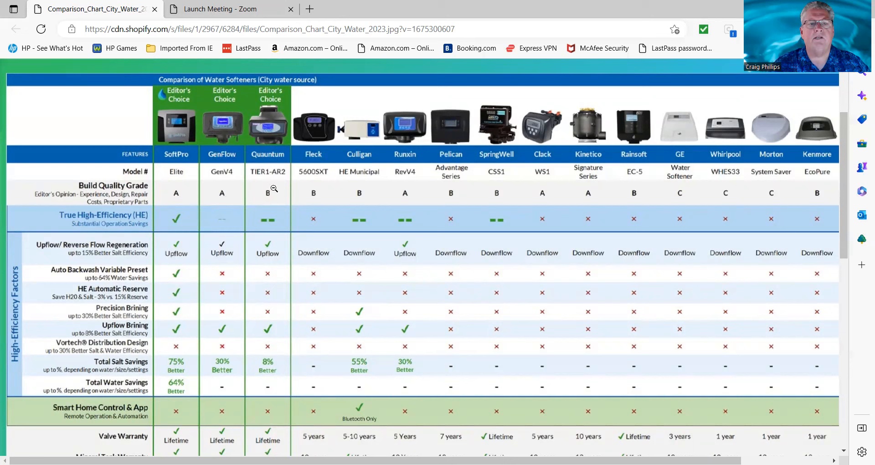
{"action": "mouse_move", "coordinate": [312, 202]}
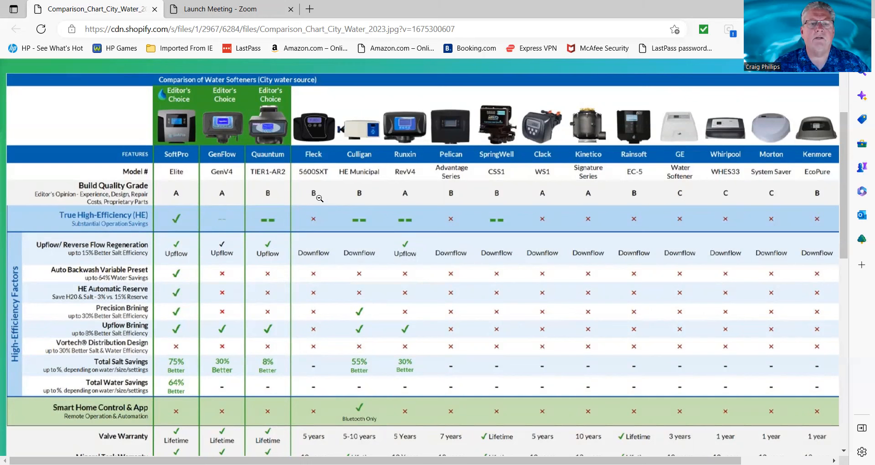
{"action": "mouse_move", "coordinate": [339, 198]}
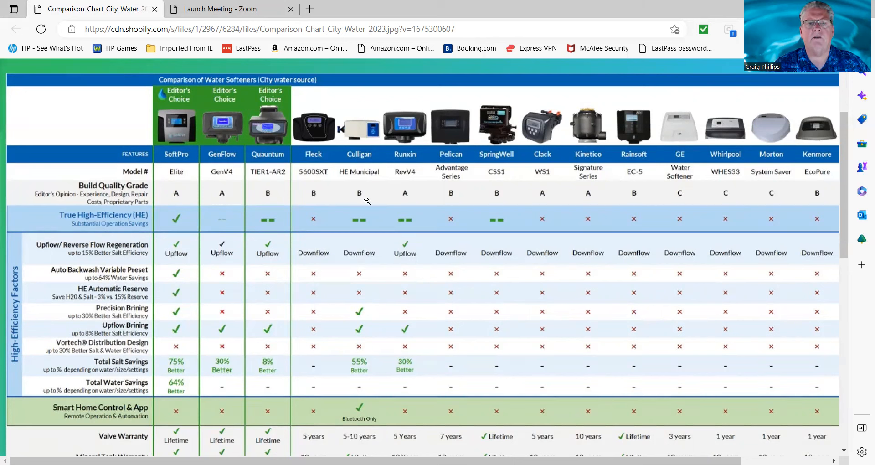
{"action": "mouse_move", "coordinate": [410, 160]}
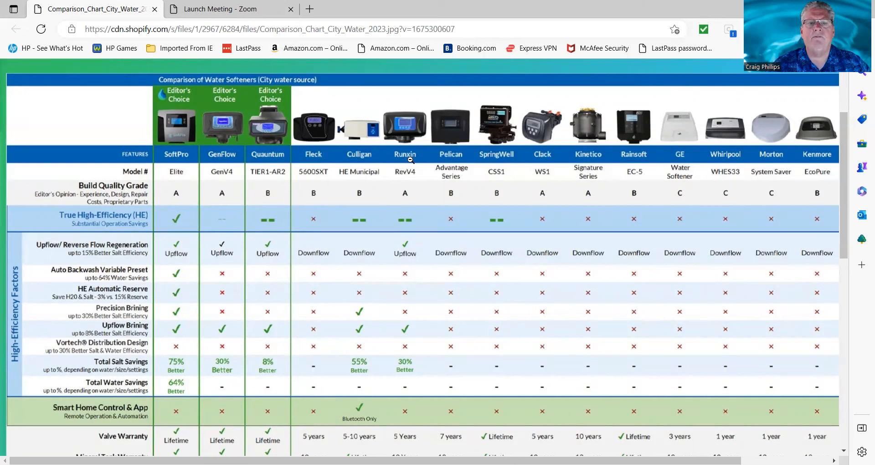
{"action": "mouse_move", "coordinate": [405, 174]}
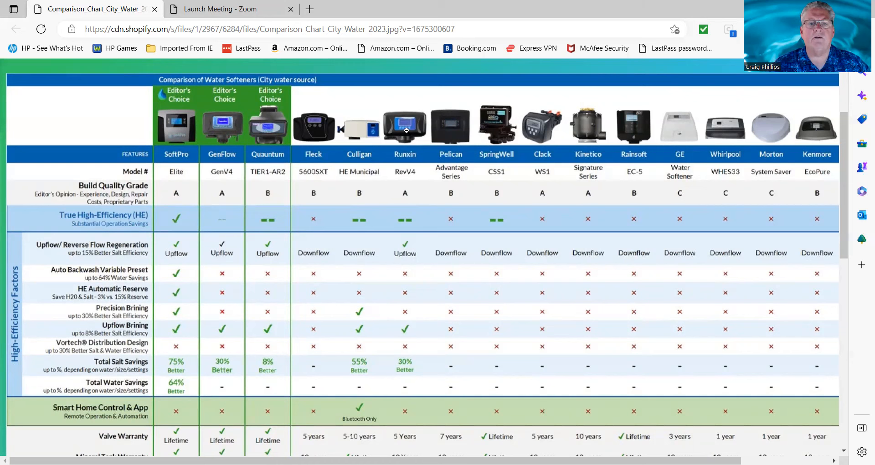
{"action": "mouse_move", "coordinate": [284, 175]}
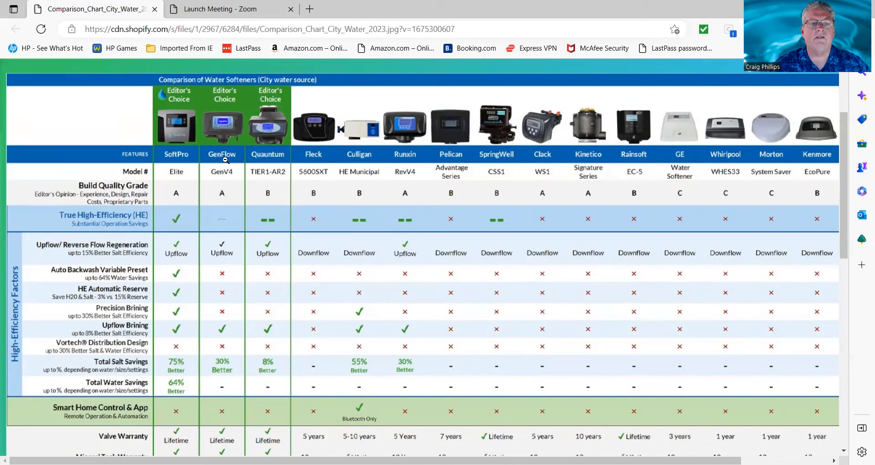
{"action": "mouse_move", "coordinate": [408, 162]}
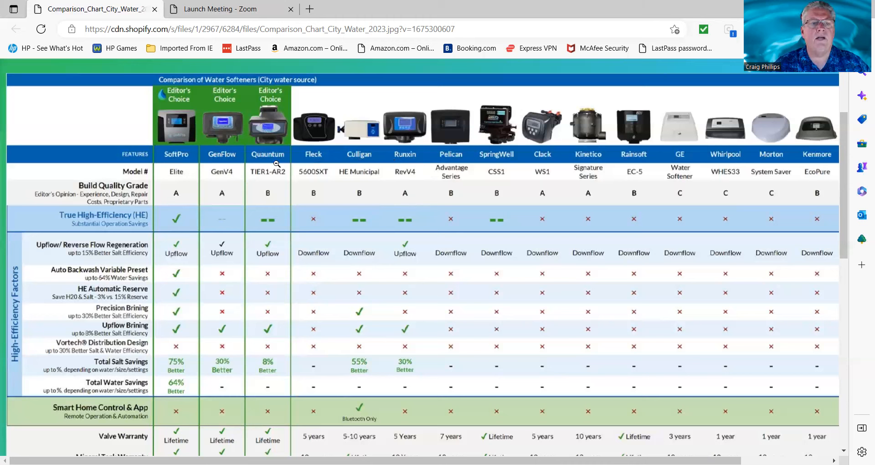
{"action": "mouse_move", "coordinate": [175, 382]}
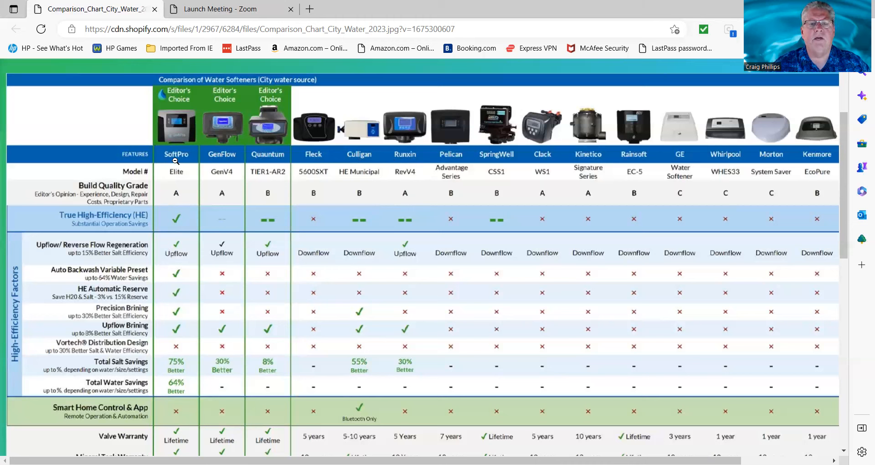
{"action": "mouse_move", "coordinate": [413, 158]}
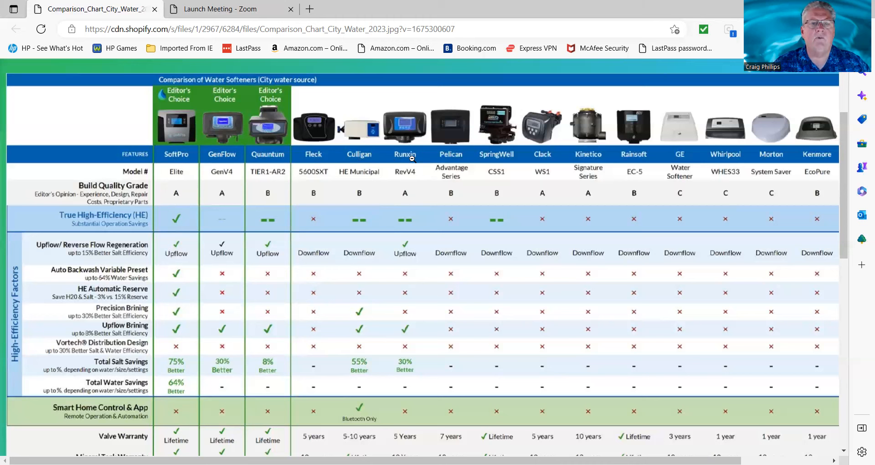
{"action": "mouse_move", "coordinate": [306, 228]}
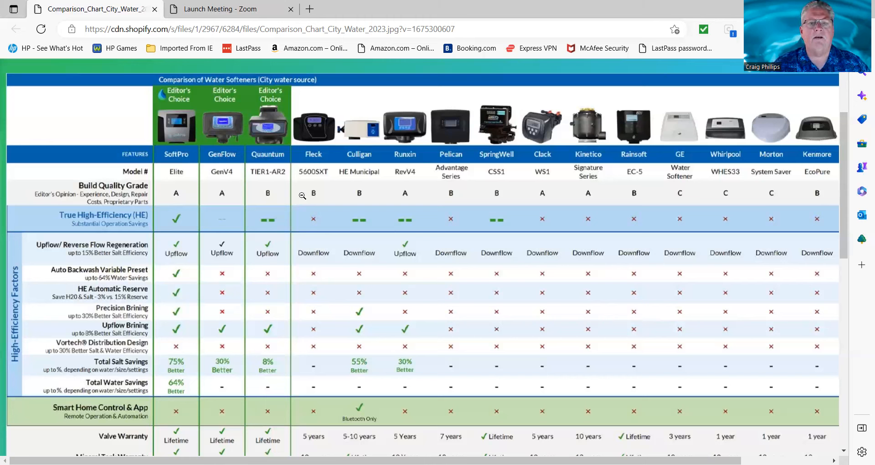
{"action": "mouse_move", "coordinate": [416, 166]}
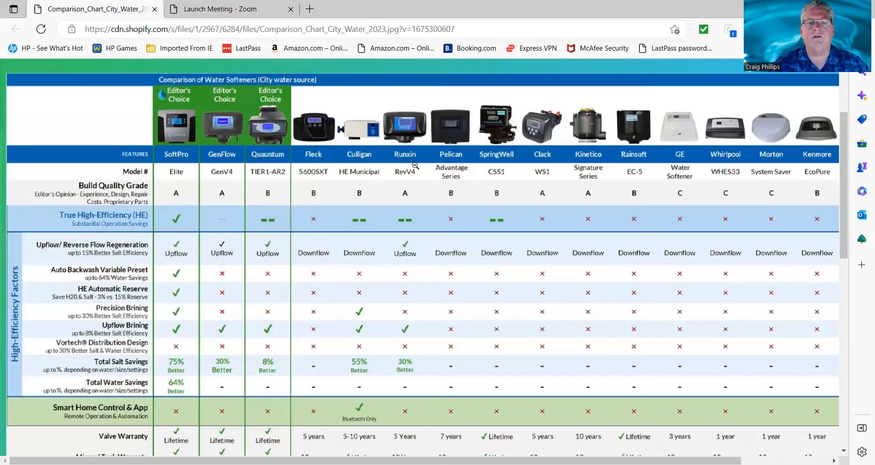
{"action": "mouse_move", "coordinate": [412, 189]}
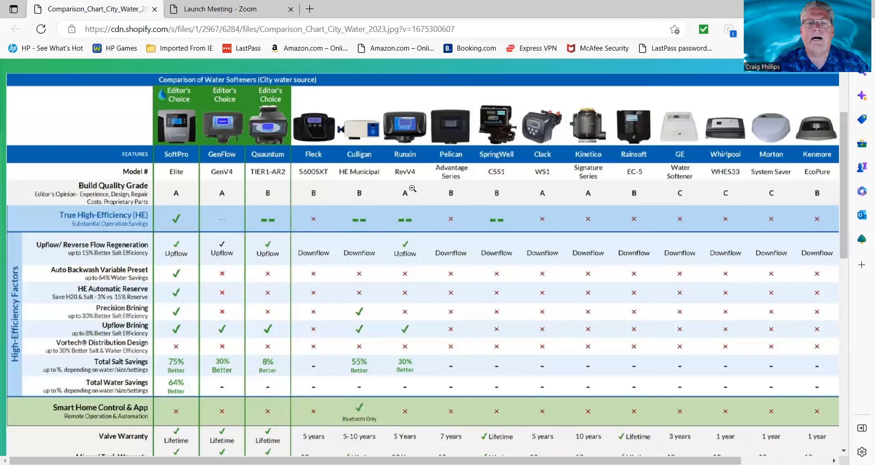
{"action": "mouse_move", "coordinate": [449, 199]}
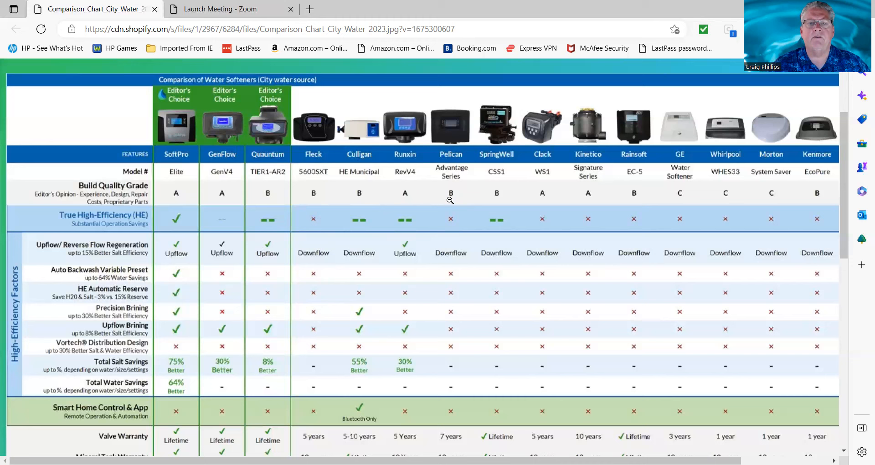
{"action": "mouse_move", "coordinate": [452, 201]}
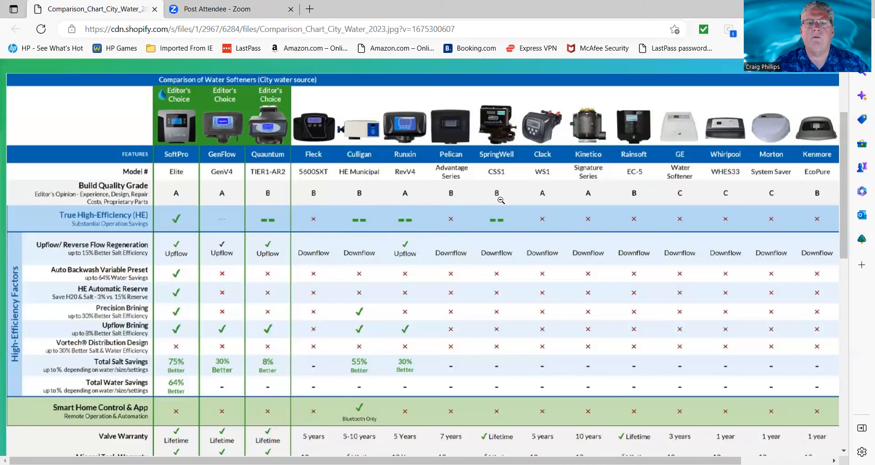
{"action": "mouse_move", "coordinate": [501, 125]}
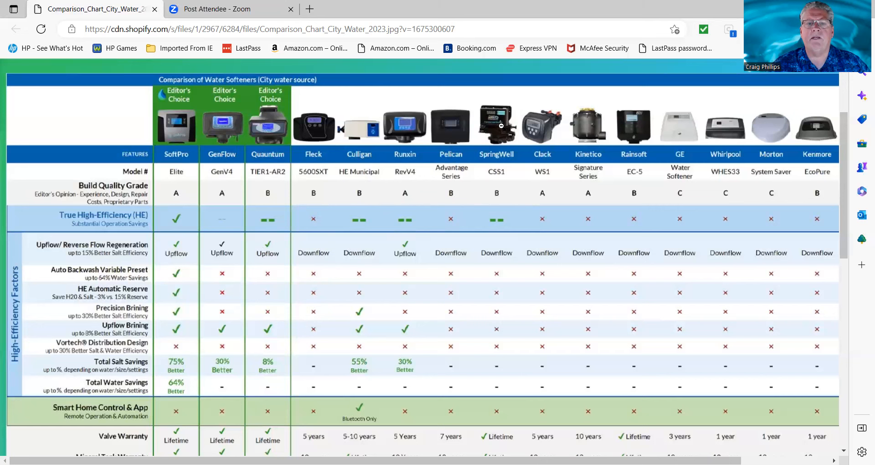
{"action": "mouse_move", "coordinate": [506, 138]}
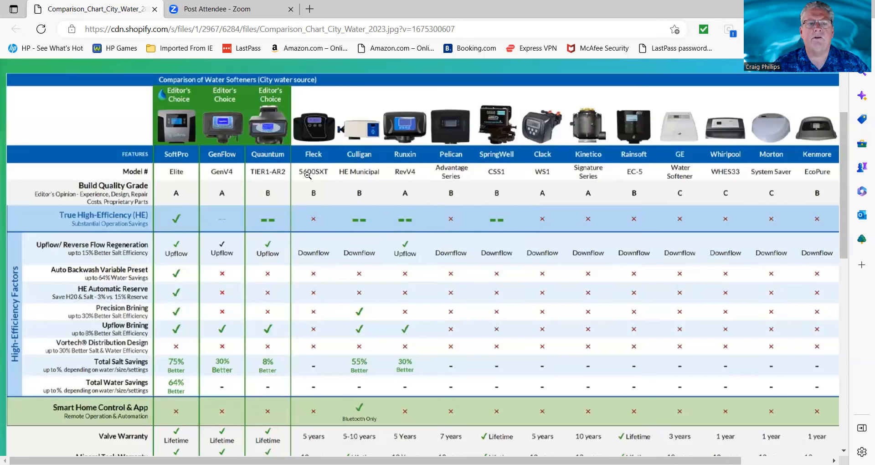
{"action": "mouse_move", "coordinate": [517, 222]}
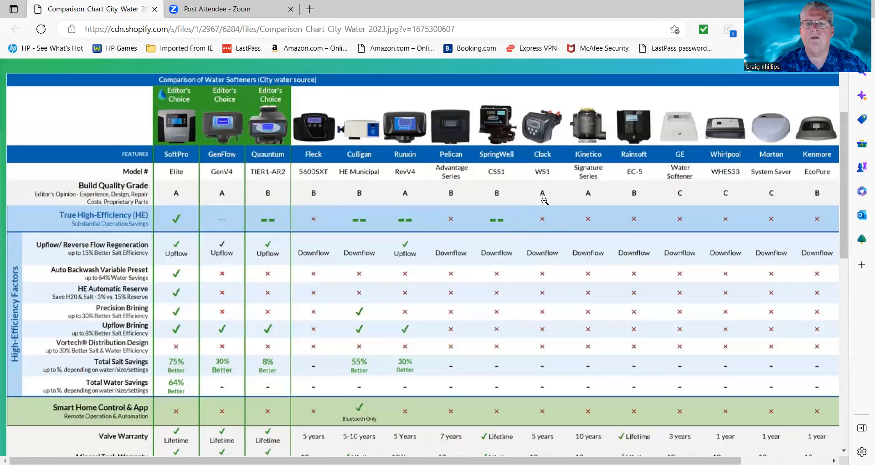
{"action": "mouse_move", "coordinate": [554, 136]}
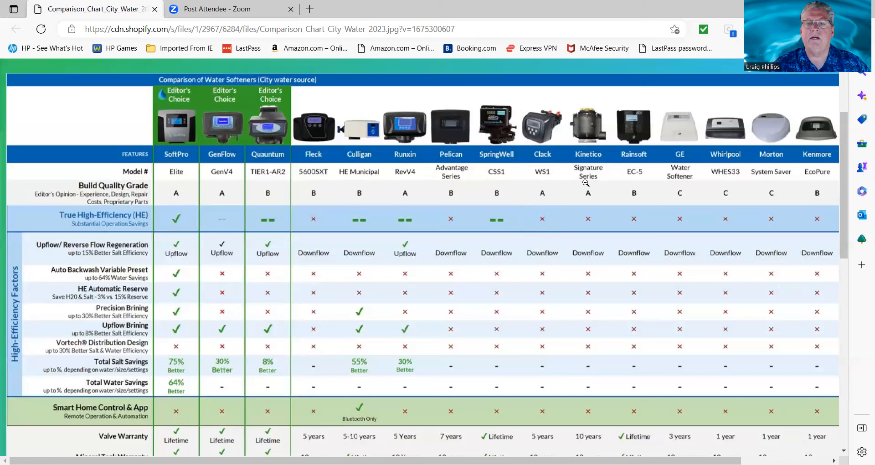
{"action": "mouse_move", "coordinate": [593, 189]}
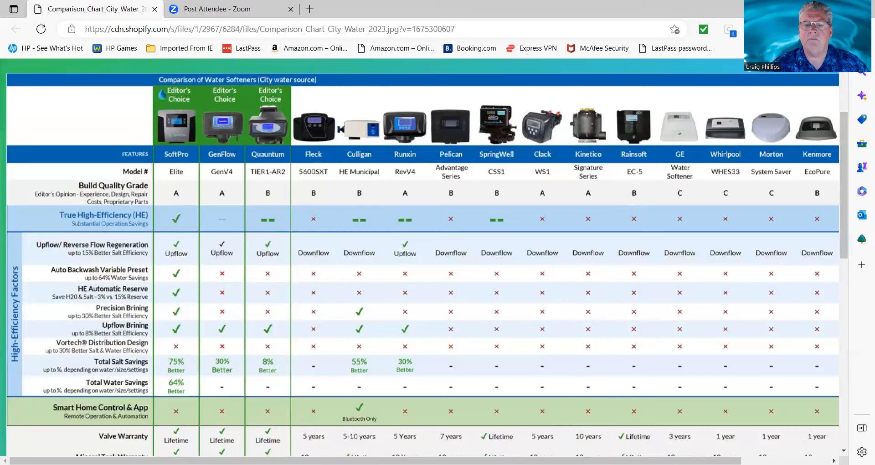
{"action": "scroll", "scroll_direction": "right", "scroll_amount": 3}
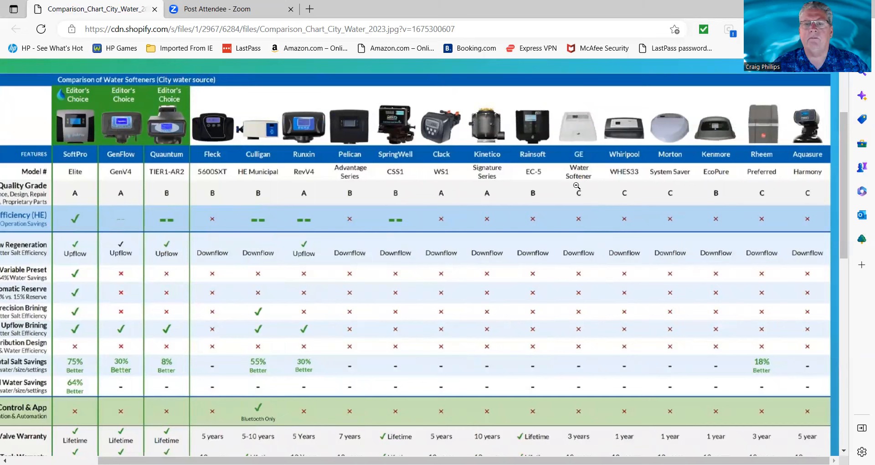
{"action": "mouse_move", "coordinate": [596, 196]}
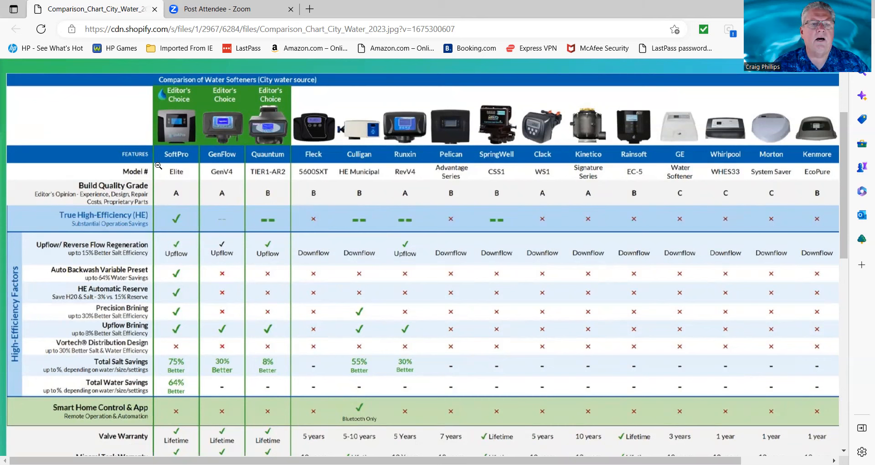
{"action": "mouse_move", "coordinate": [174, 228]}
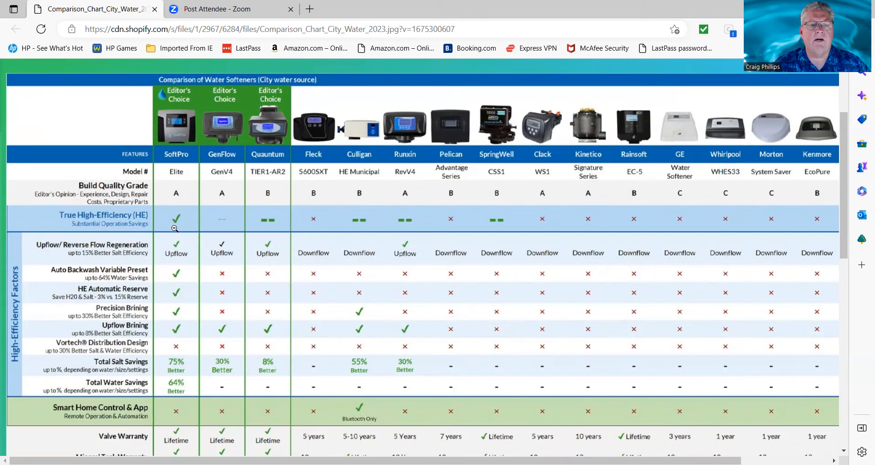
{"action": "mouse_move", "coordinate": [364, 365]}
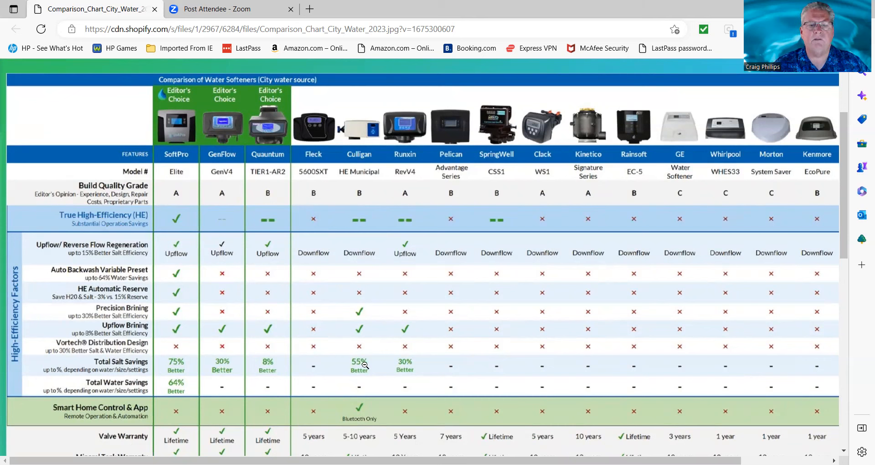
{"action": "mouse_move", "coordinate": [150, 394]}
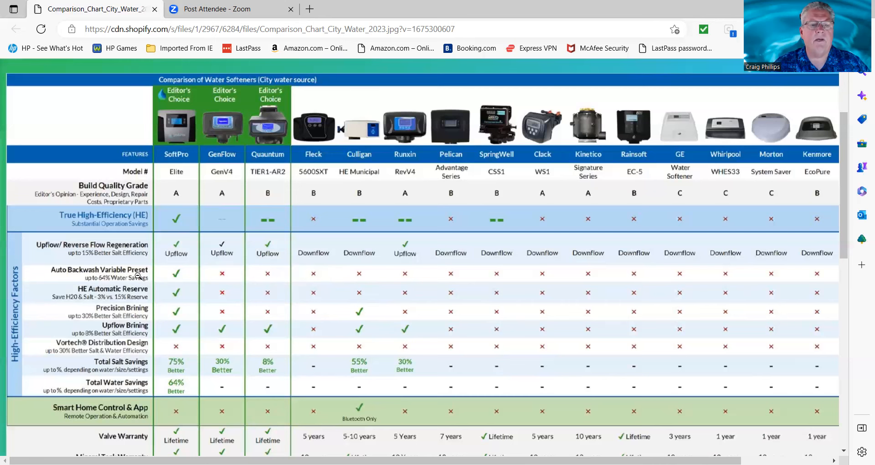
{"action": "scroll", "scroll_direction": "down", "scroll_amount": 3}
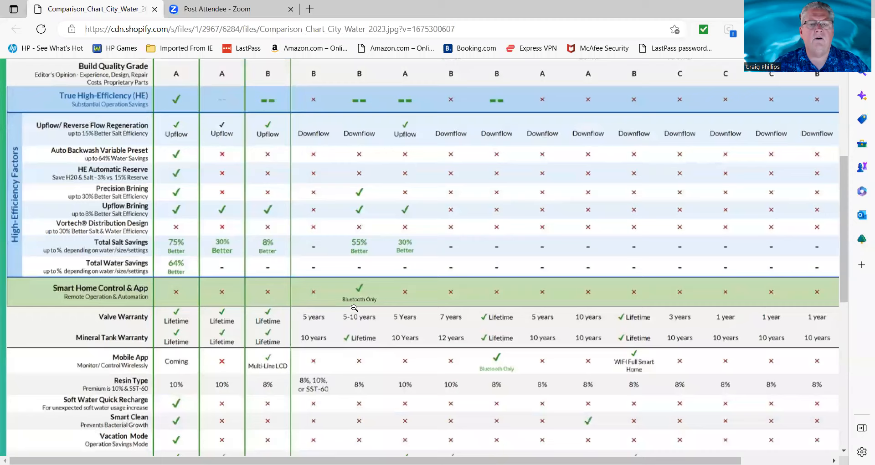
{"action": "scroll", "scroll_direction": "down", "scroll_amount": 3}
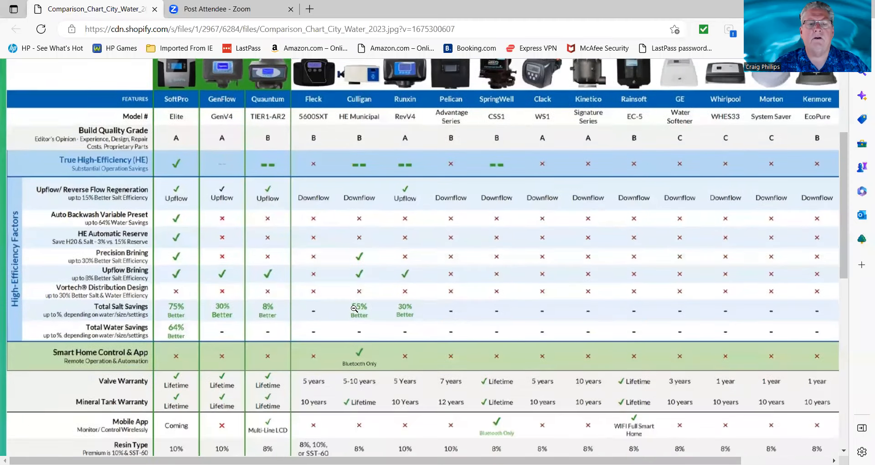
{"action": "scroll", "scroll_direction": "down", "scroll_amount": 3}
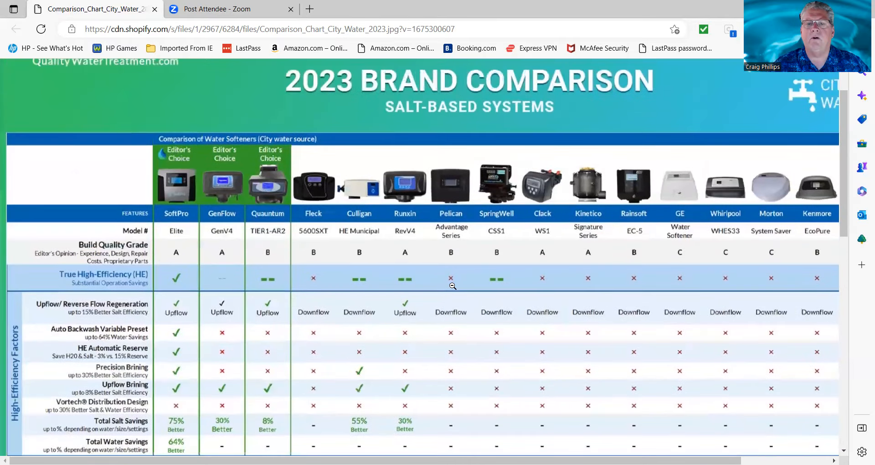
{"action": "scroll", "scroll_direction": "down", "scroll_amount": 3}
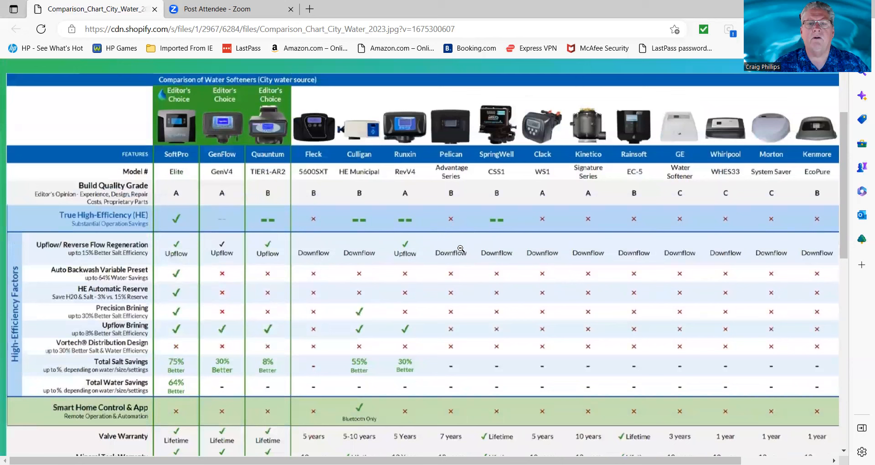
{"action": "mouse_move", "coordinate": [282, 324]}
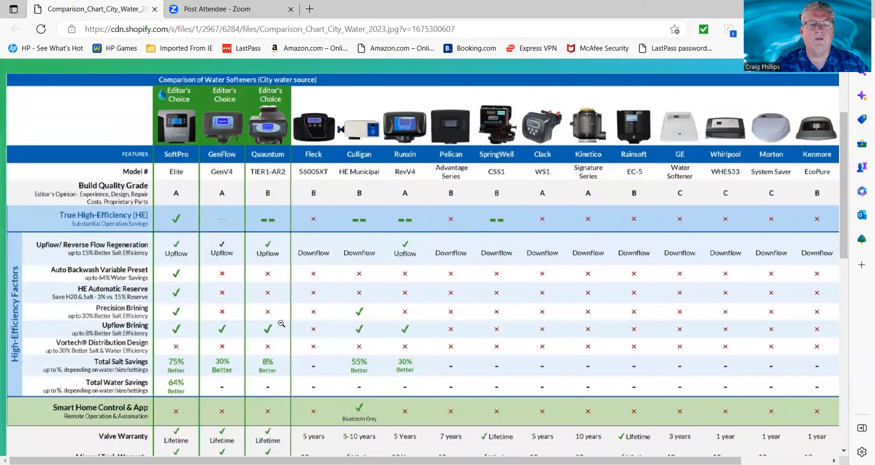
{"action": "scroll", "scroll_direction": "down", "scroll_amount": 3}
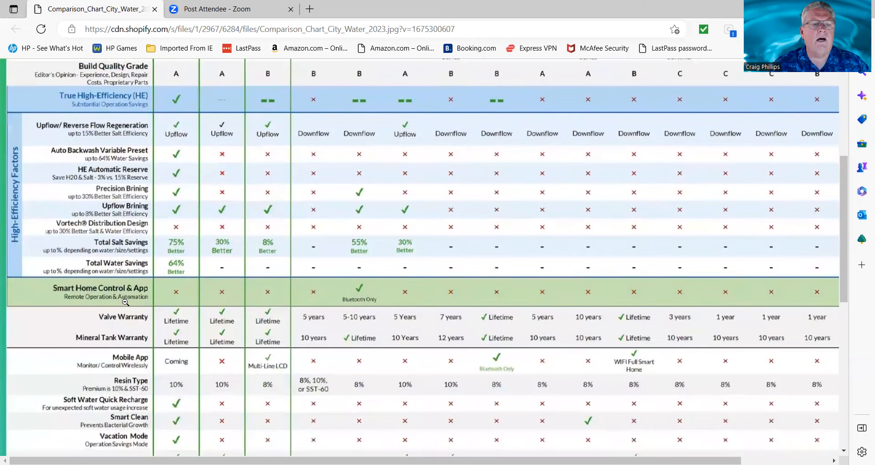
{"action": "scroll", "scroll_direction": "down", "scroll_amount": 3}
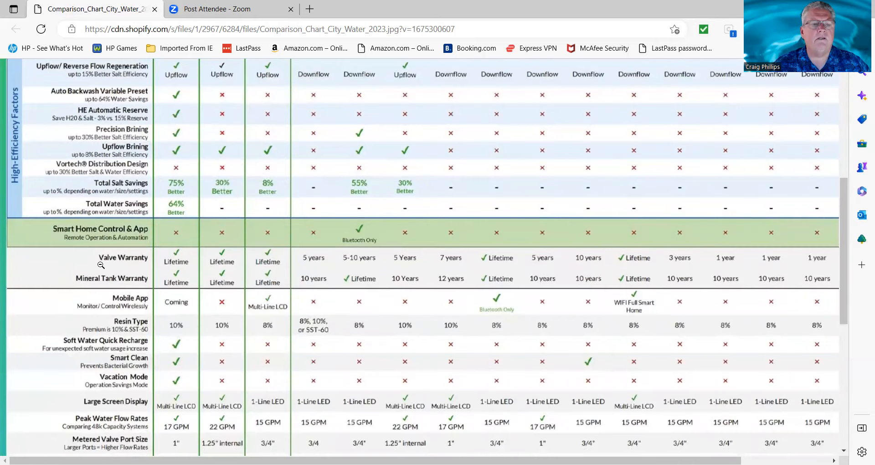
{"action": "scroll", "scroll_direction": "down", "scroll_amount": 3}
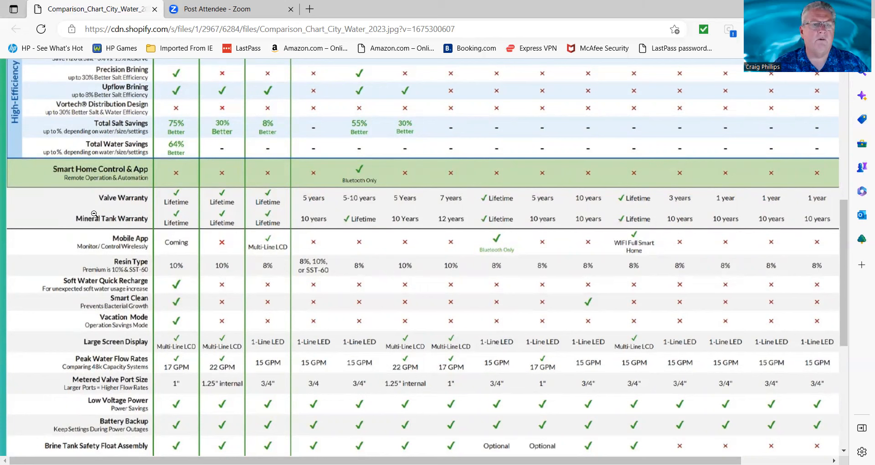
{"action": "scroll", "scroll_direction": "down", "scroll_amount": 3}
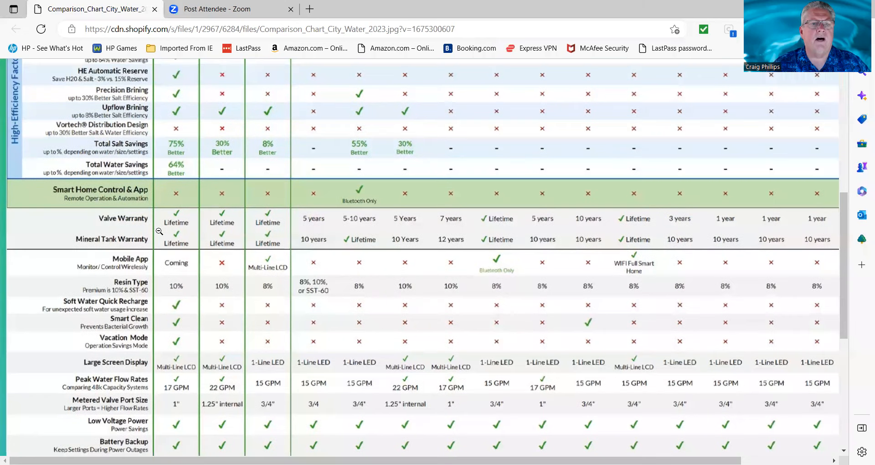
{"action": "scroll", "scroll_direction": "up", "scroll_amount": 3}
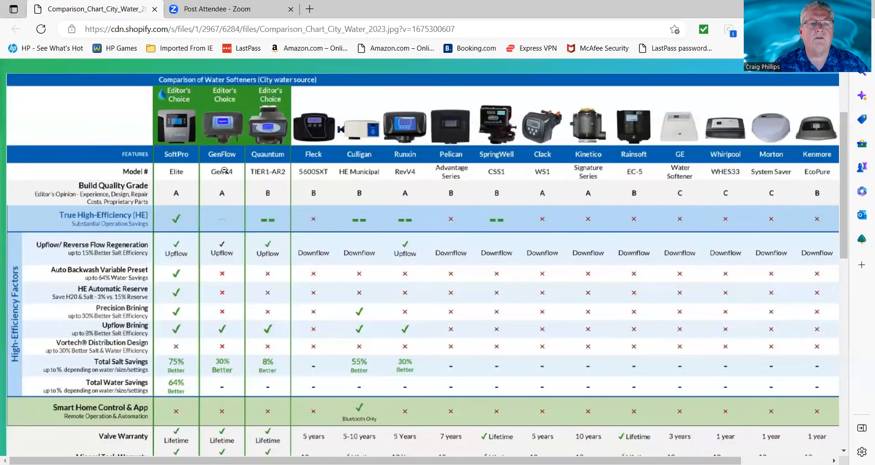
{"action": "scroll", "scroll_direction": "down", "scroll_amount": 3}
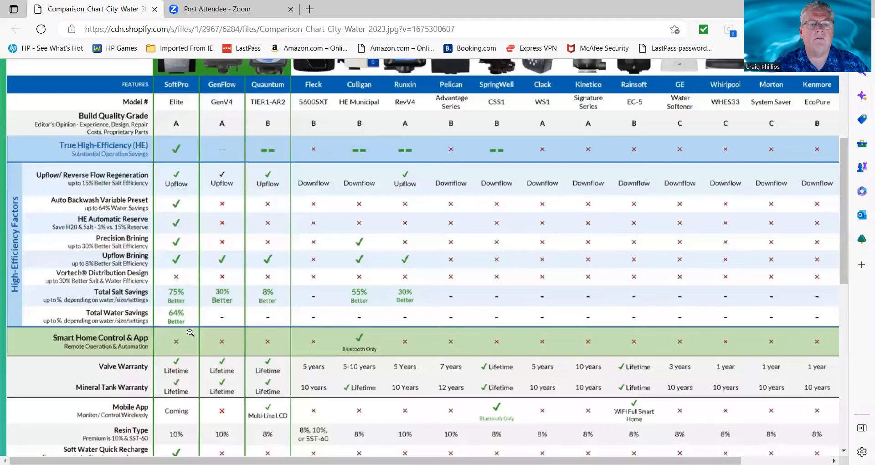
{"action": "scroll", "scroll_direction": "down", "scroll_amount": 3}
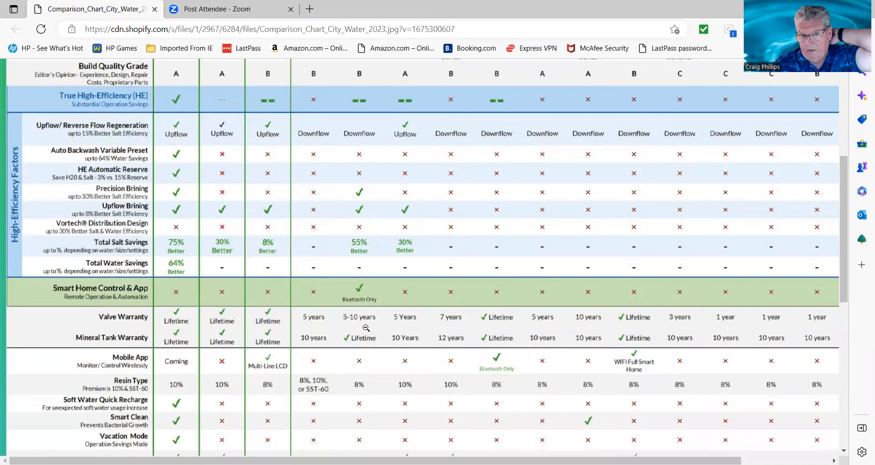
{"action": "scroll", "scroll_direction": "up", "scroll_amount": 3}
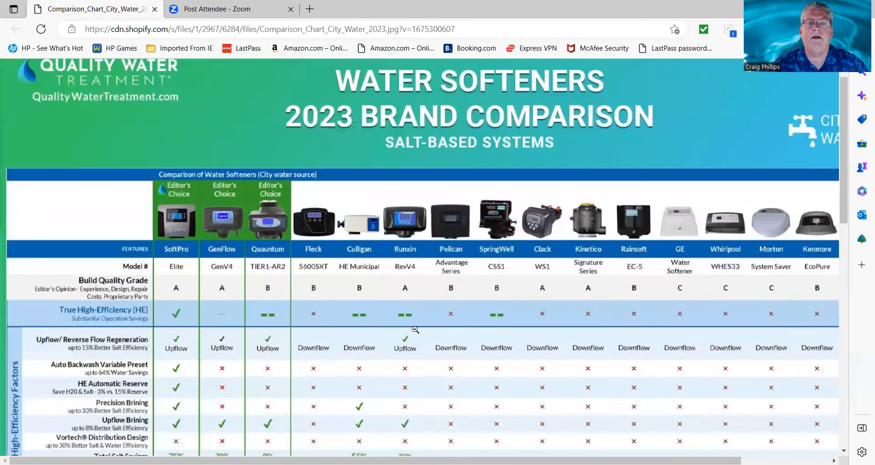
{"action": "scroll", "scroll_direction": "down", "scroll_amount": 3}
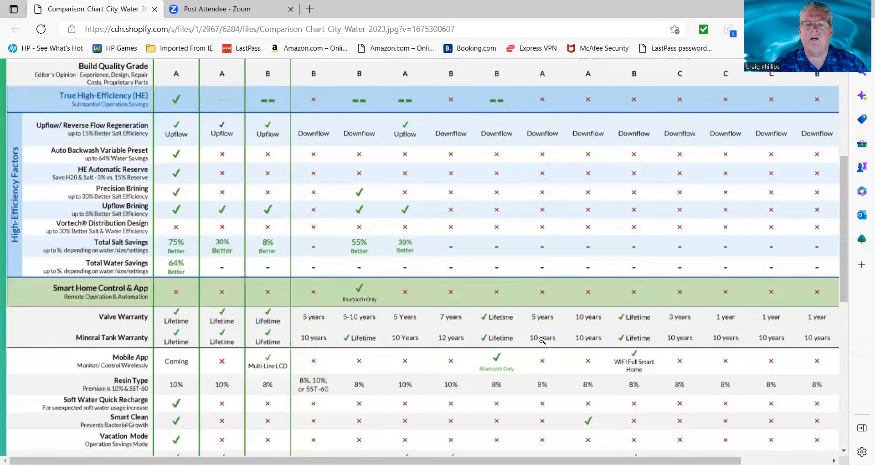
{"action": "scroll", "scroll_direction": "up", "scroll_amount": 3}
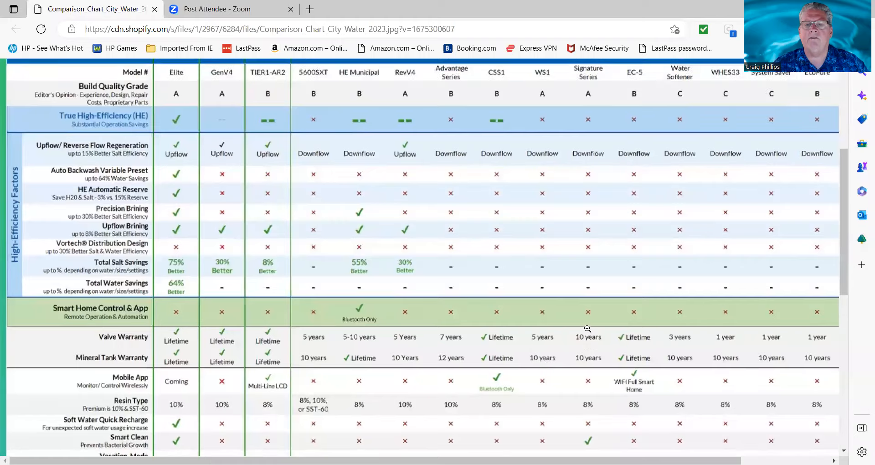
{"action": "scroll", "scroll_direction": "down", "scroll_amount": 3}
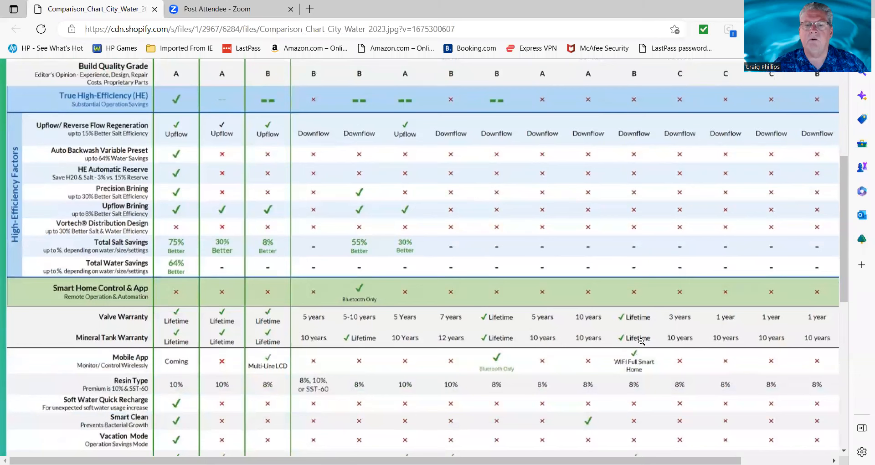
{"action": "mouse_move", "coordinate": [661, 325]}
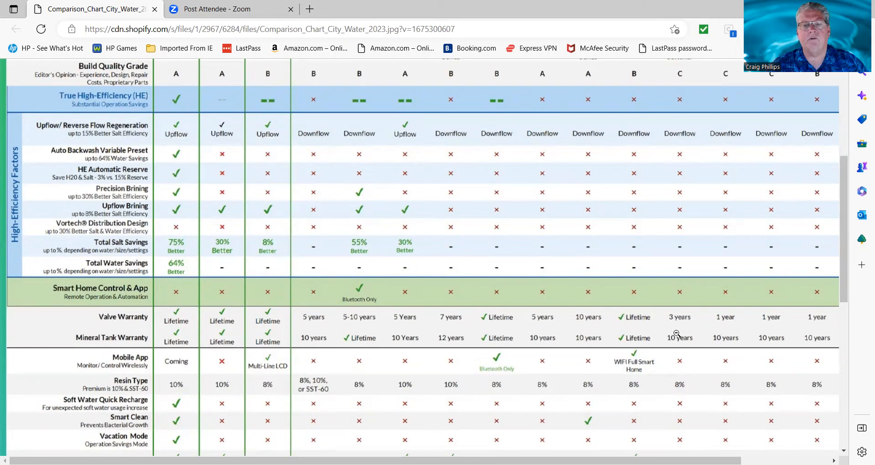
{"action": "mouse_move", "coordinate": [672, 329]}
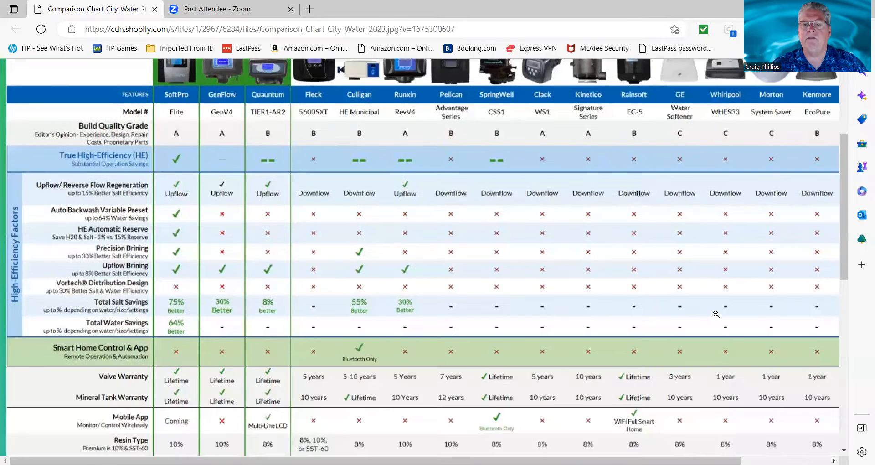
{"action": "scroll", "scroll_direction": "up", "scroll_amount": 3}
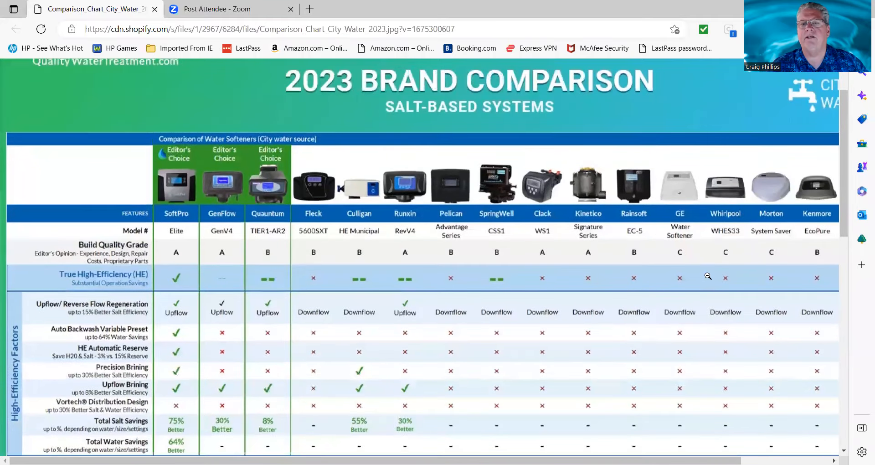
{"action": "mouse_move", "coordinate": [715, 263]}
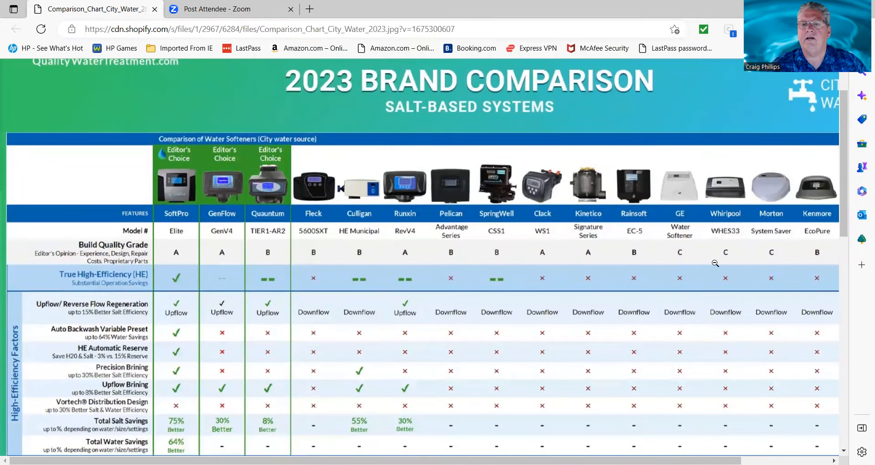
{"action": "scroll", "scroll_direction": "down", "scroll_amount": 3}
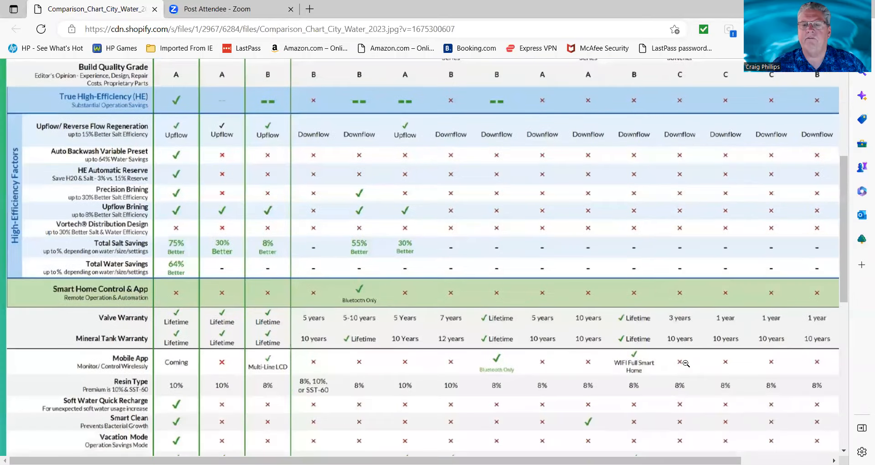
{"action": "mouse_move", "coordinate": [680, 321]}
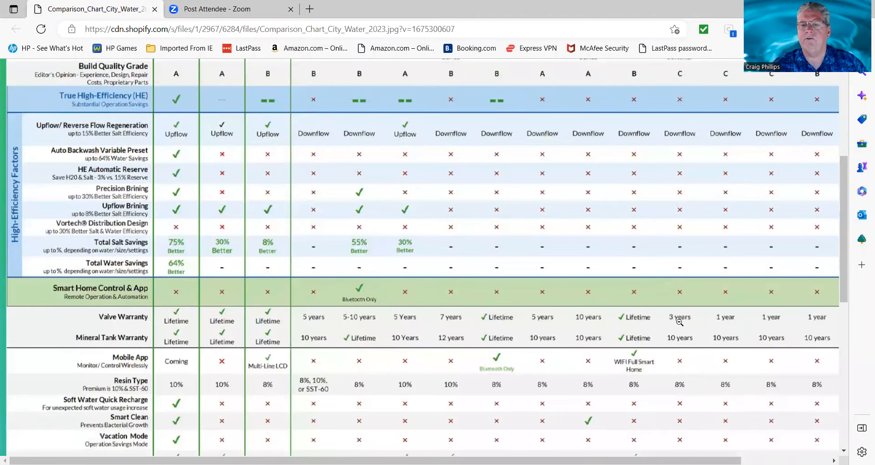
{"action": "scroll", "scroll_direction": "right", "scroll_amount": 3}
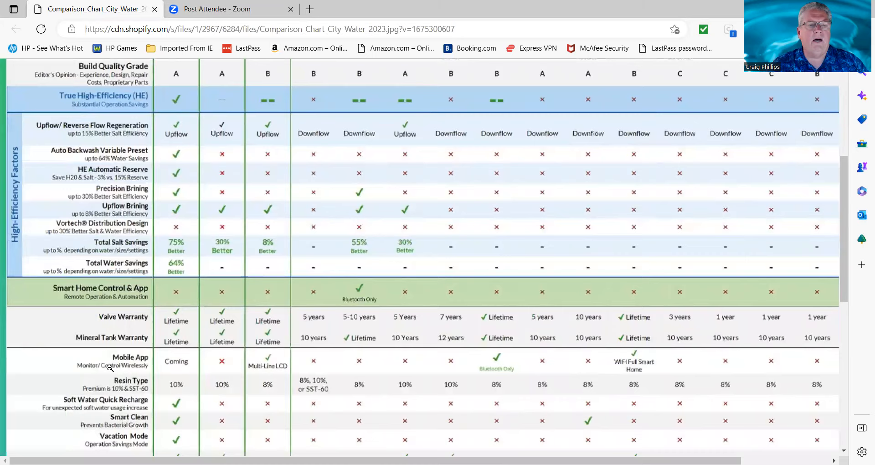
{"action": "scroll", "scroll_direction": "down", "scroll_amount": 3}
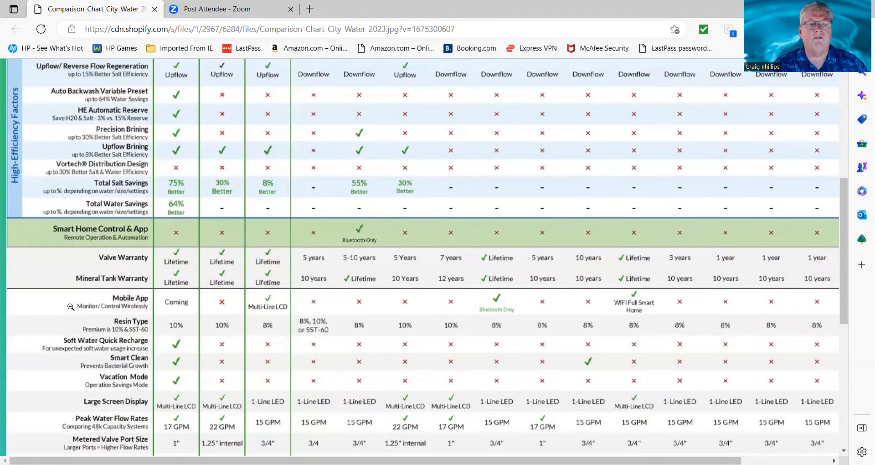
{"action": "scroll", "scroll_direction": "down", "scroll_amount": 3}
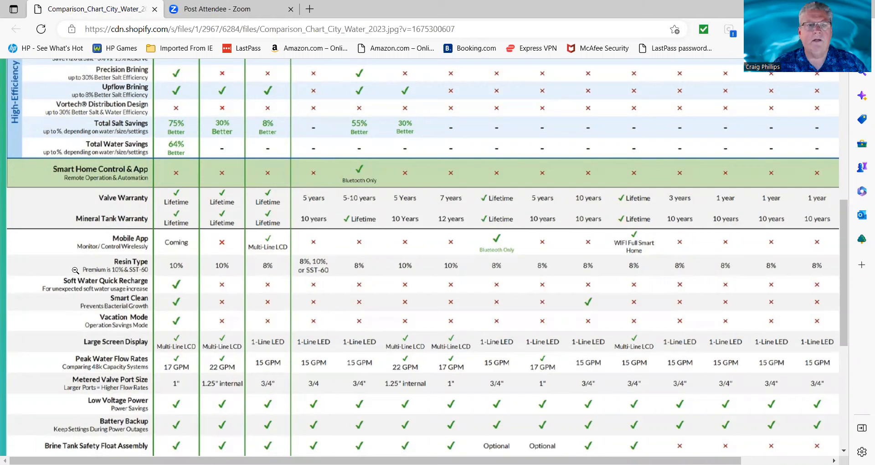
{"action": "mouse_move", "coordinate": [83, 271]}
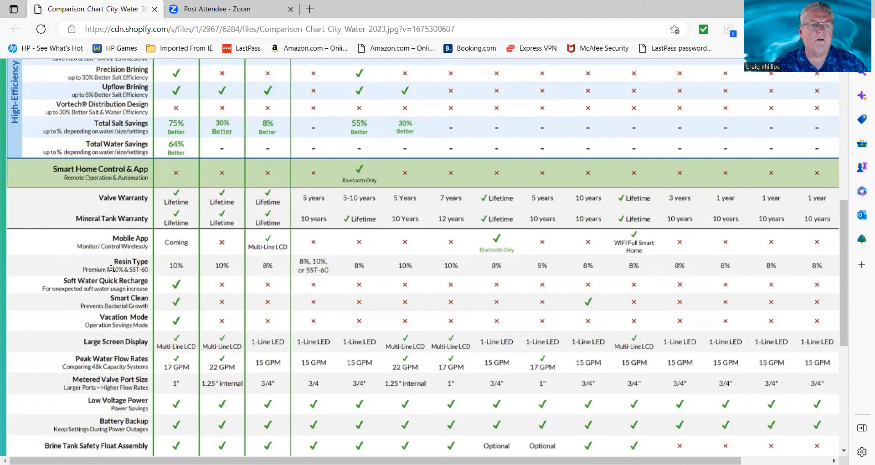
{"action": "mouse_move", "coordinate": [231, 274]}
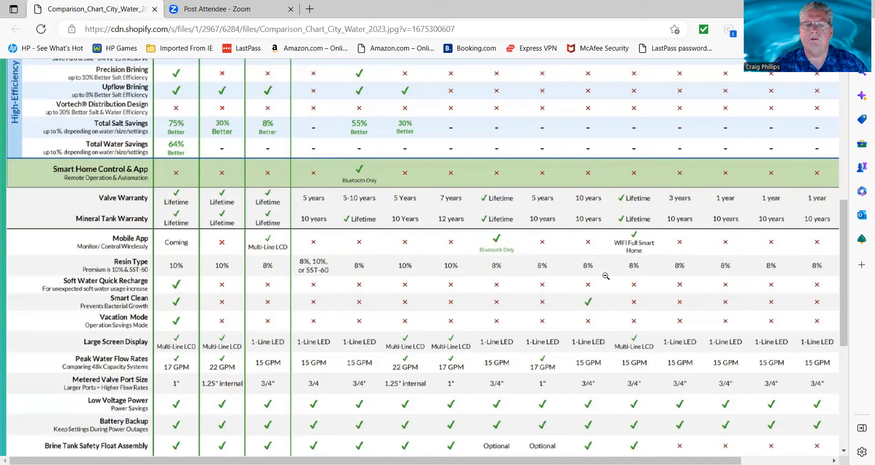
{"action": "mouse_move", "coordinate": [280, 272]}
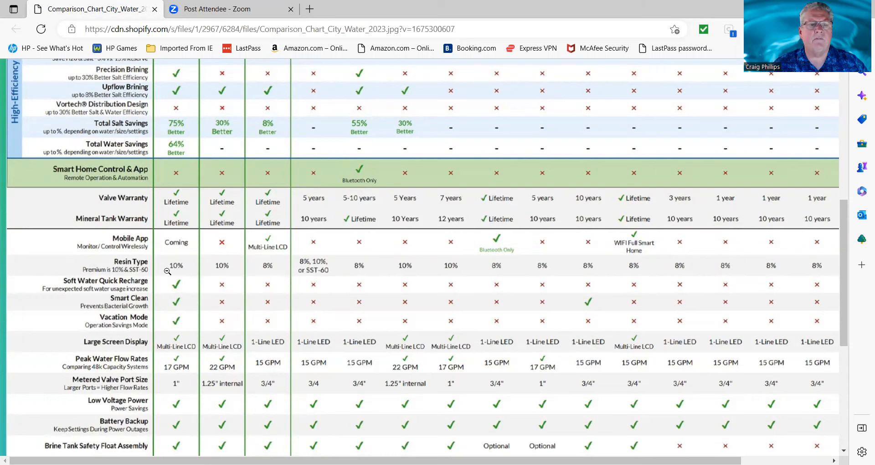
{"action": "mouse_move", "coordinate": [205, 283]}
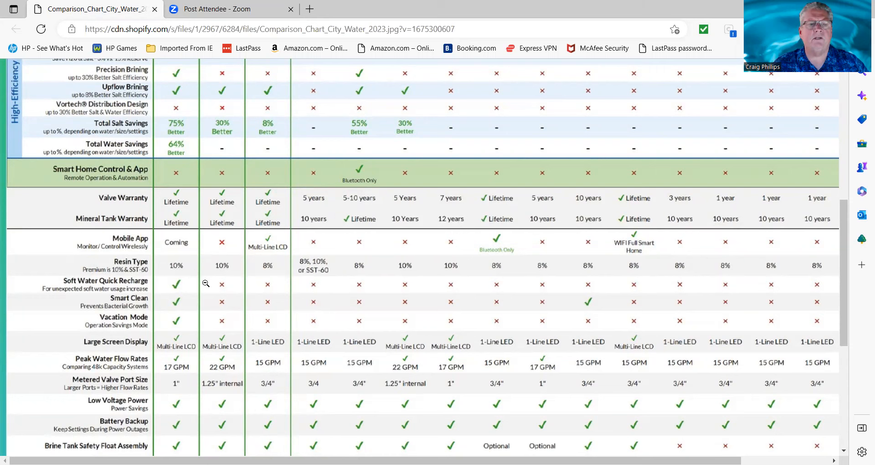
{"action": "mouse_move", "coordinate": [221, 269]}
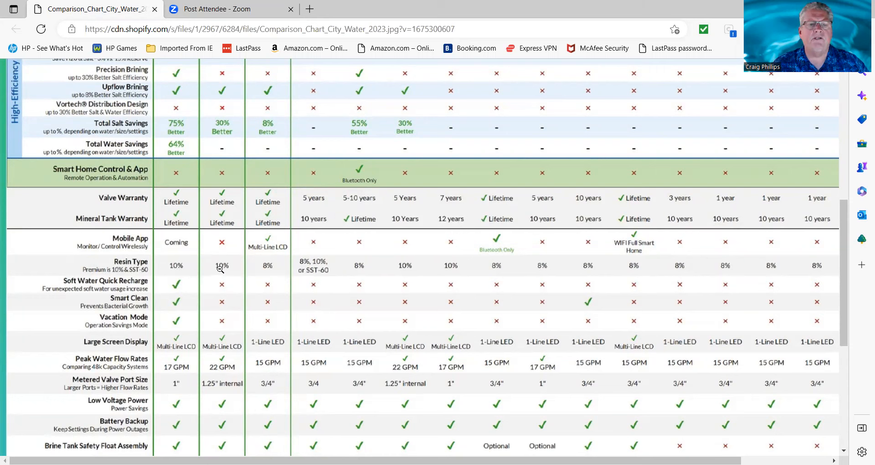
{"action": "mouse_move", "coordinate": [268, 272]}
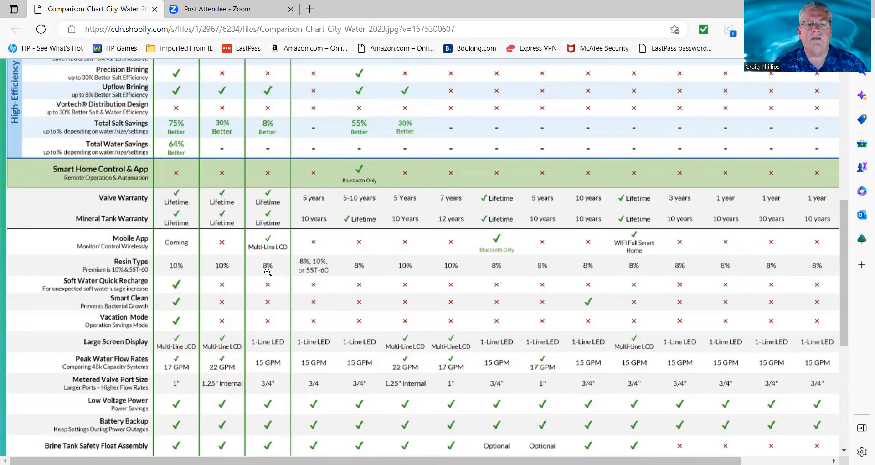
{"action": "mouse_move", "coordinate": [318, 269]}
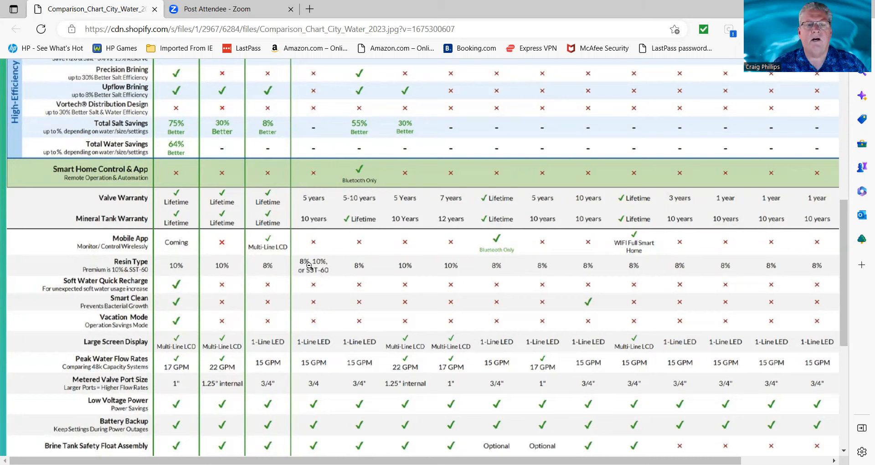
{"action": "mouse_move", "coordinate": [312, 276]}
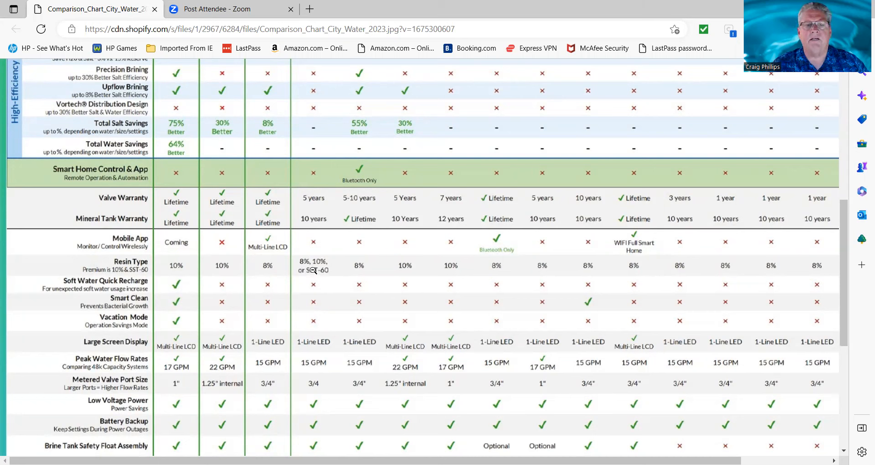
{"action": "mouse_move", "coordinate": [314, 277]}
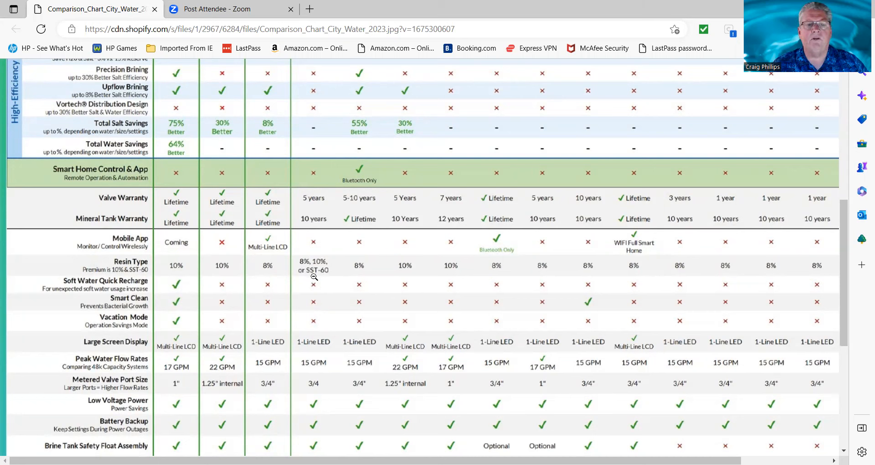
{"action": "mouse_move", "coordinate": [323, 283]}
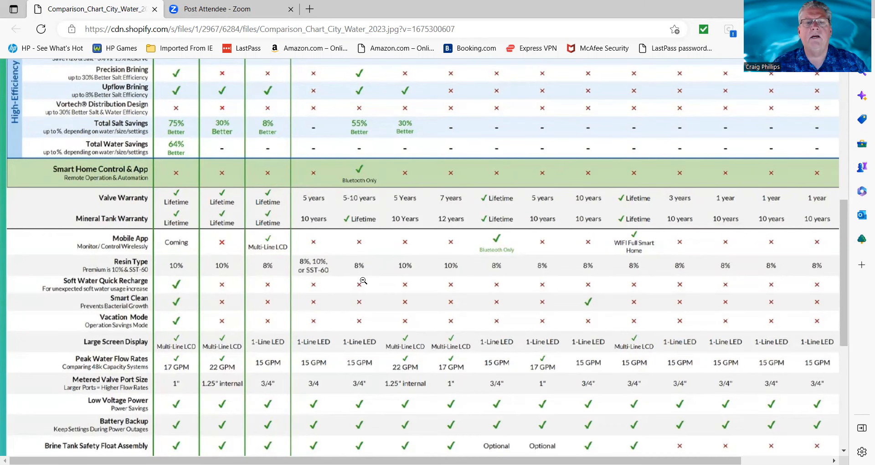
{"action": "mouse_move", "coordinate": [409, 274]}
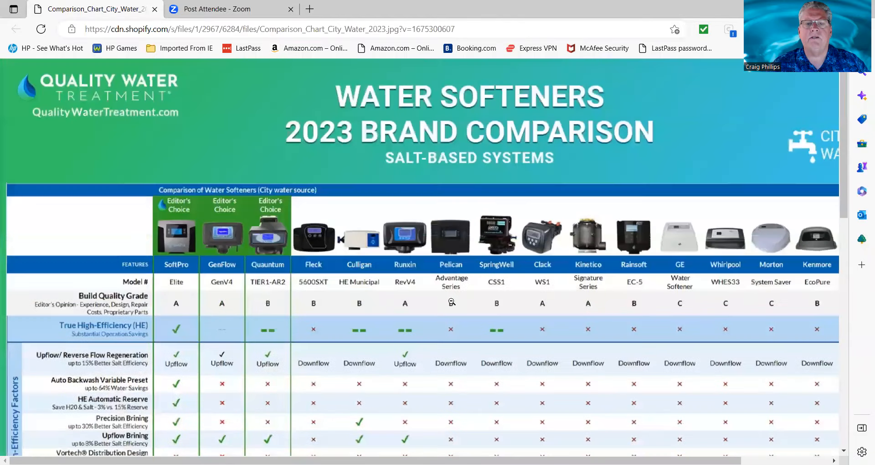
{"action": "scroll", "scroll_direction": "down", "scroll_amount": 3}
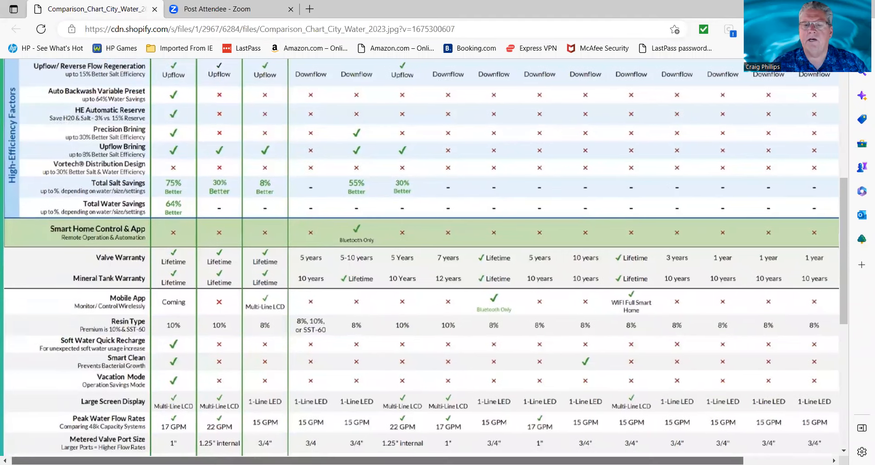
{"action": "scroll", "scroll_direction": "right", "scroll_amount": 3}
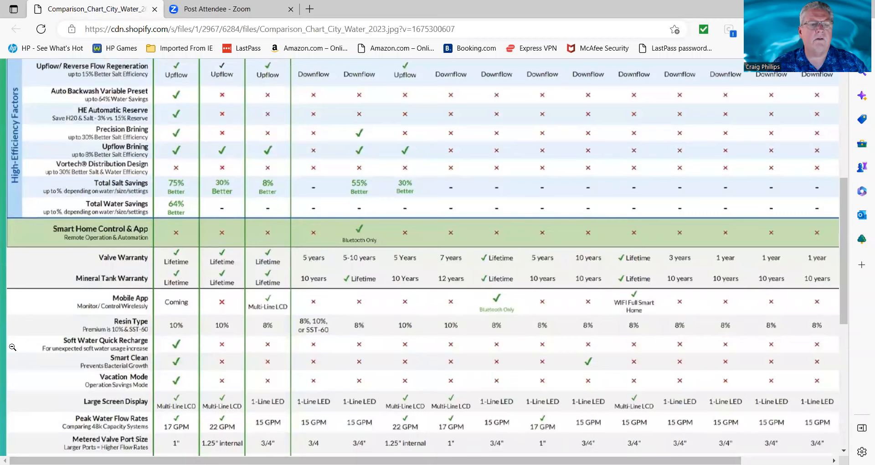
{"action": "scroll", "scroll_direction": "down", "scroll_amount": 3}
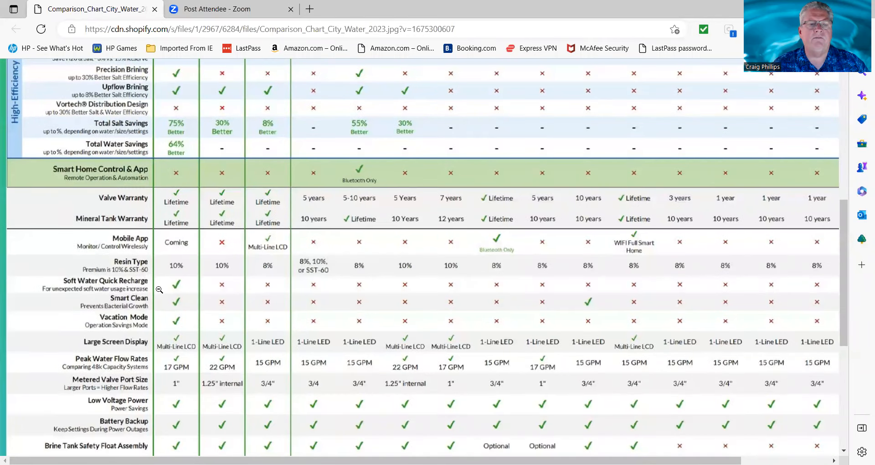
{"action": "mouse_move", "coordinate": [87, 312]}
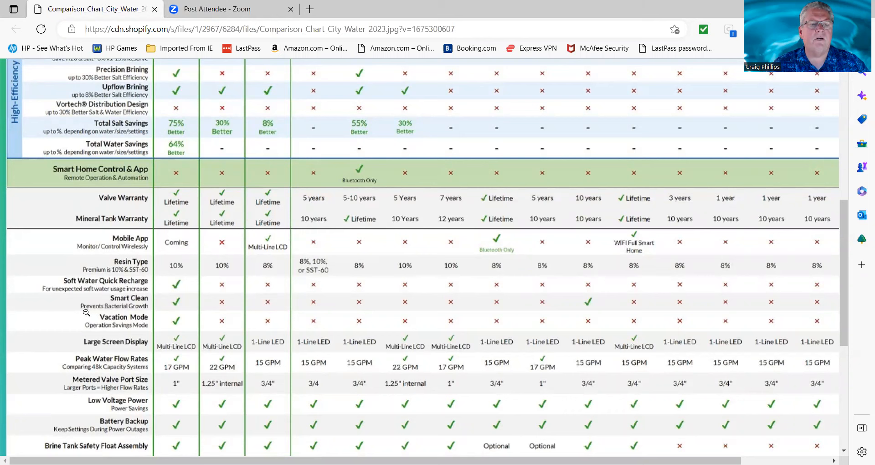
{"action": "mouse_move", "coordinate": [170, 306]}
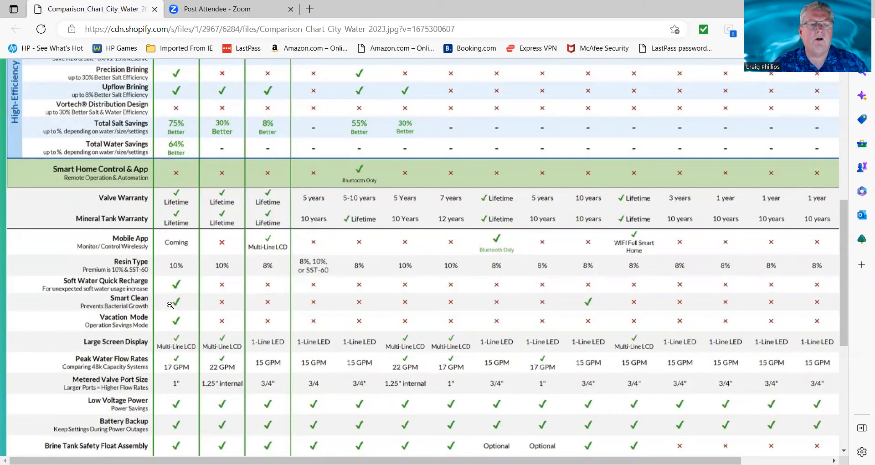
{"action": "mouse_move", "coordinate": [133, 318]}
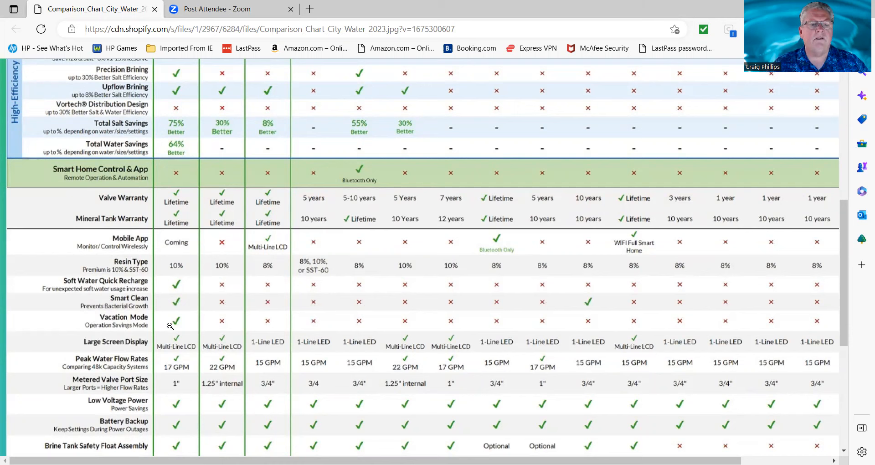
{"action": "mouse_move", "coordinate": [183, 310]}
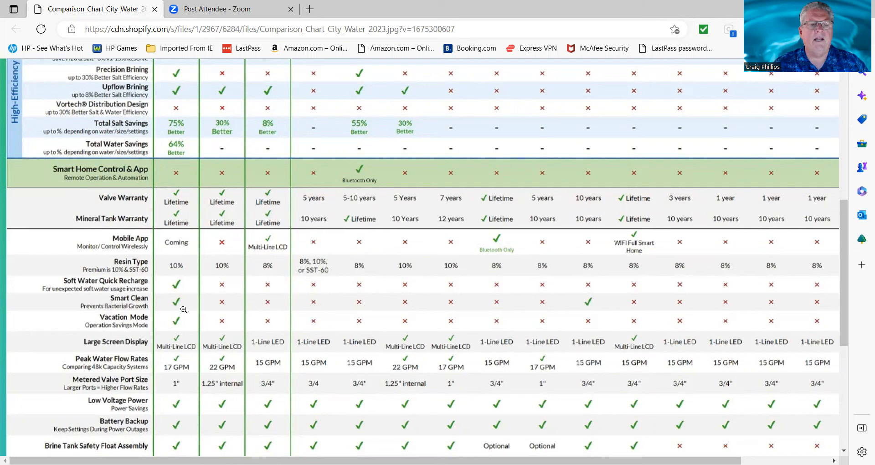
{"action": "mouse_move", "coordinate": [159, 304]}
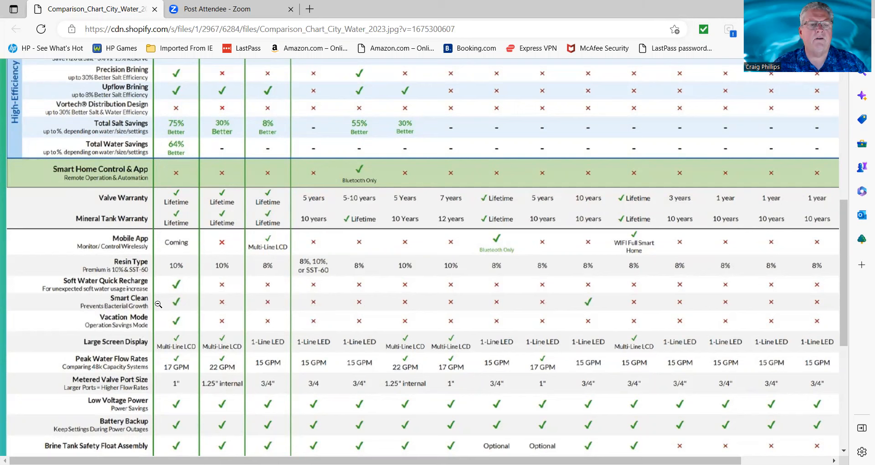
{"action": "scroll", "scroll_direction": "down", "scroll_amount": 3}
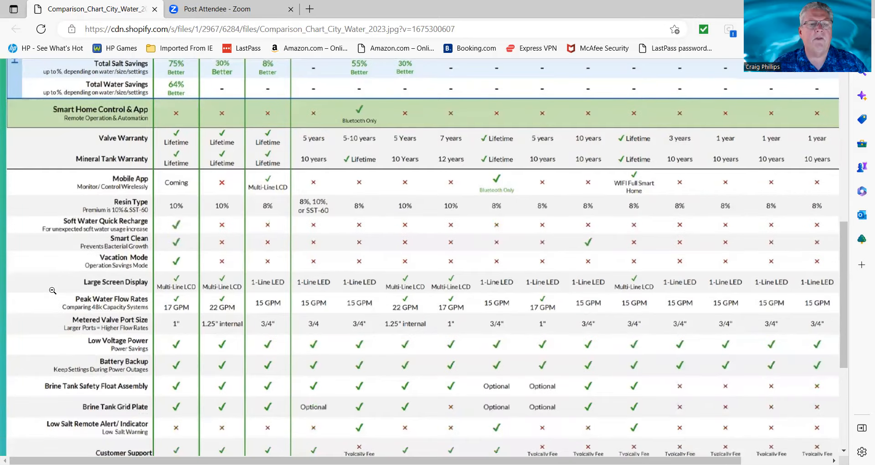
{"action": "scroll", "scroll_direction": "down", "scroll_amount": 3}
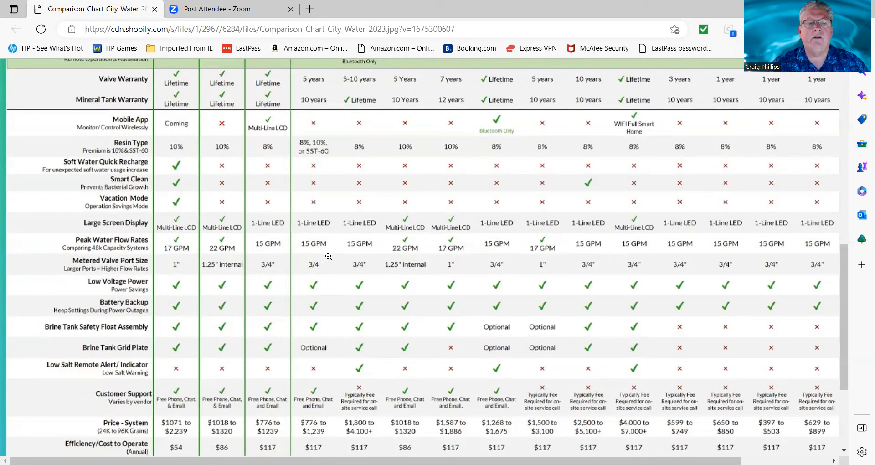
{"action": "mouse_move", "coordinate": [174, 231]}
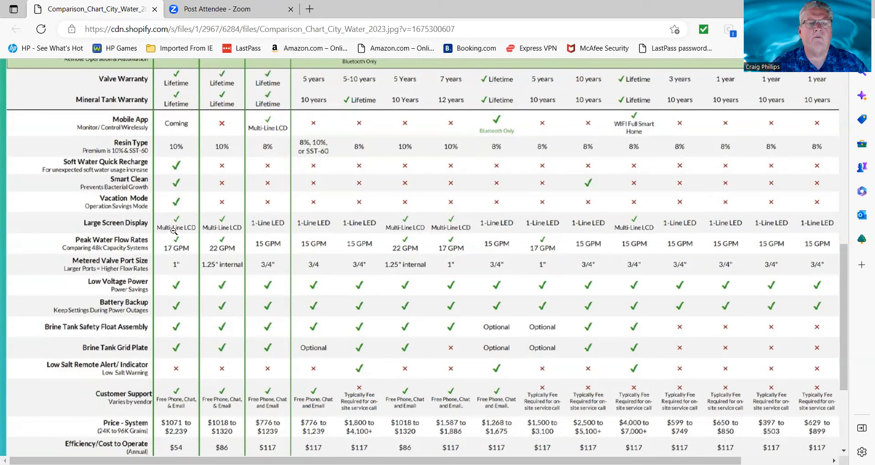
{"action": "mouse_move", "coordinate": [407, 237]}
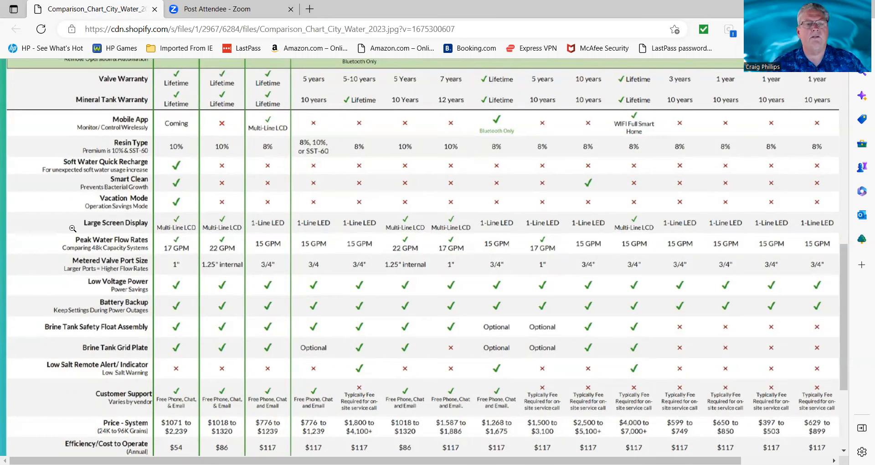
{"action": "scroll", "scroll_direction": "down", "scroll_amount": 3}
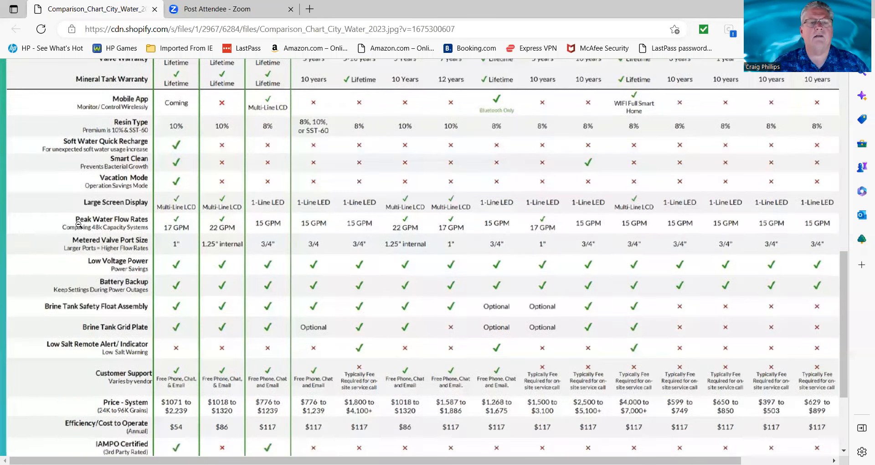
{"action": "scroll", "scroll_direction": "down", "scroll_amount": 3}
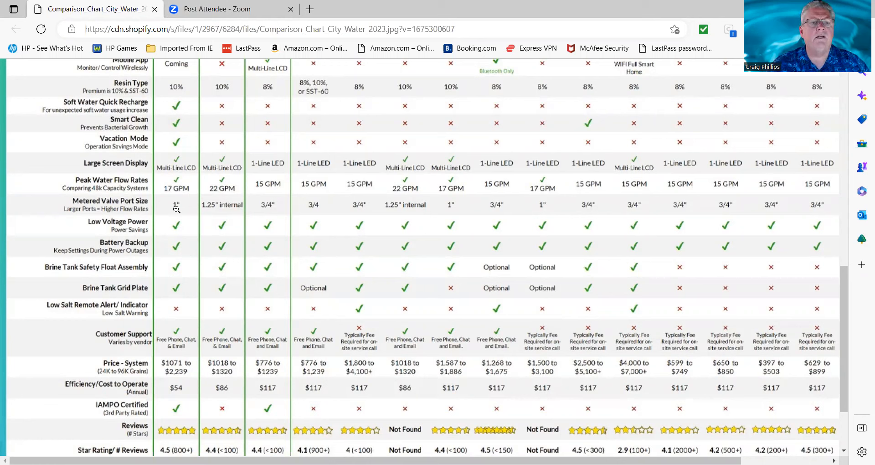
{"action": "mouse_move", "coordinate": [168, 213]}
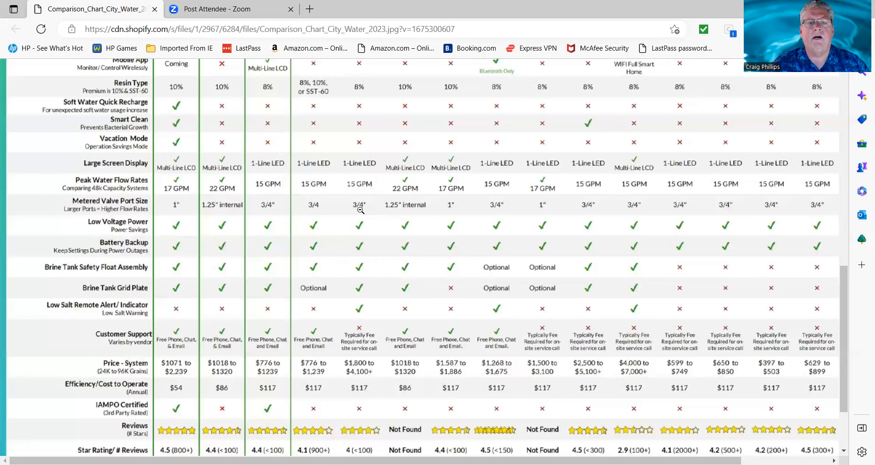
{"action": "scroll", "scroll_direction": "up", "scroll_amount": 3}
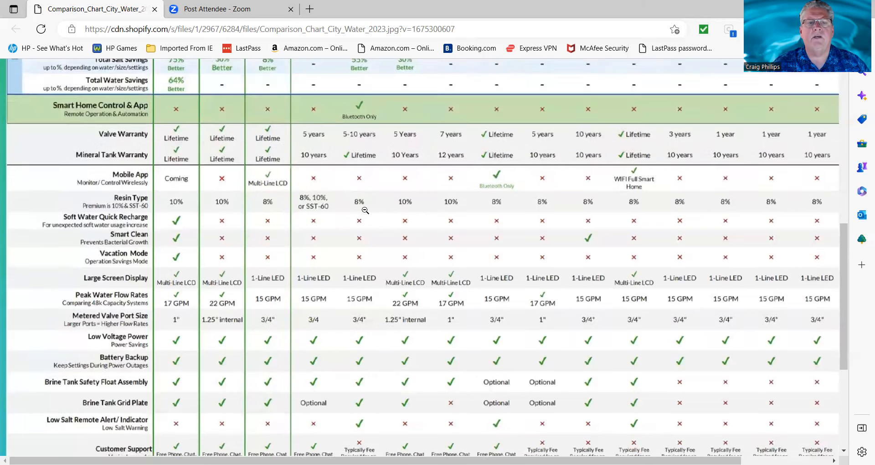
{"action": "scroll", "scroll_direction": "down", "scroll_amount": 3}
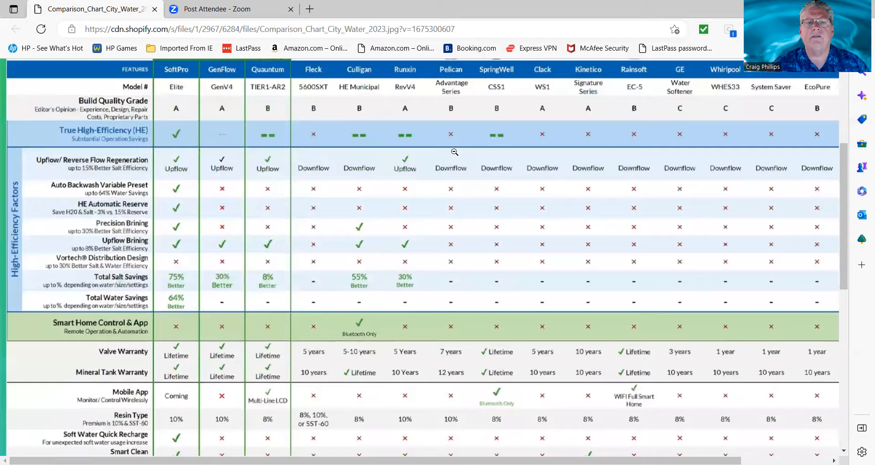
{"action": "scroll", "scroll_direction": "down", "scroll_amount": 3}
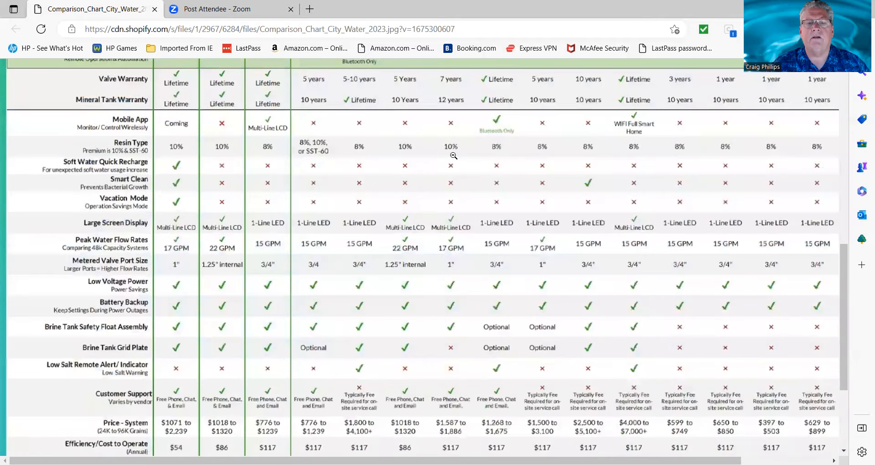
{"action": "scroll", "scroll_direction": "down", "scroll_amount": 3}
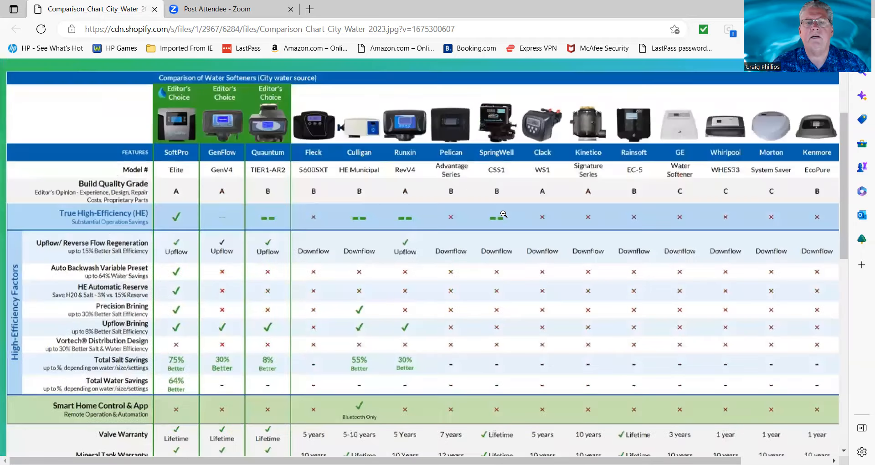
{"action": "scroll", "scroll_direction": "down", "scroll_amount": 3}
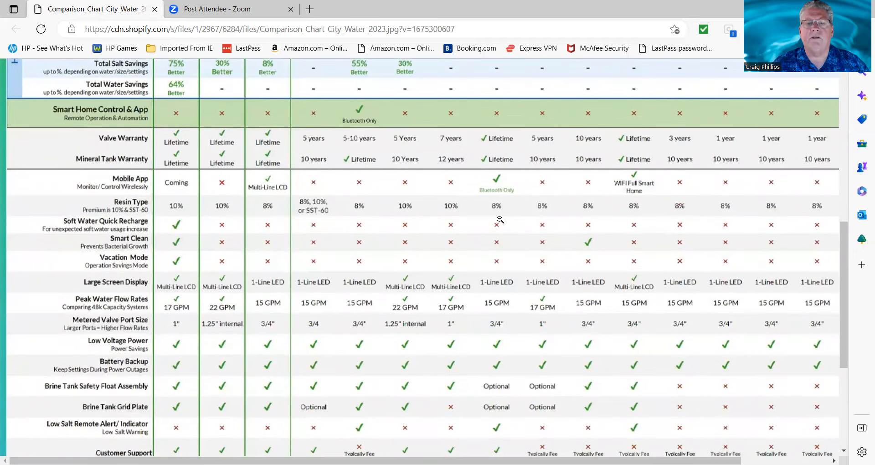
{"action": "scroll", "scroll_direction": "down", "scroll_amount": 3}
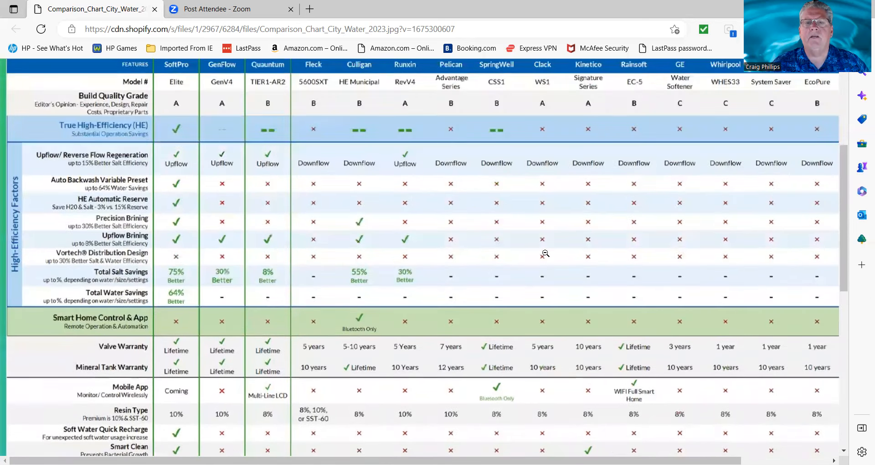
{"action": "scroll", "scroll_direction": "down", "scroll_amount": 3}
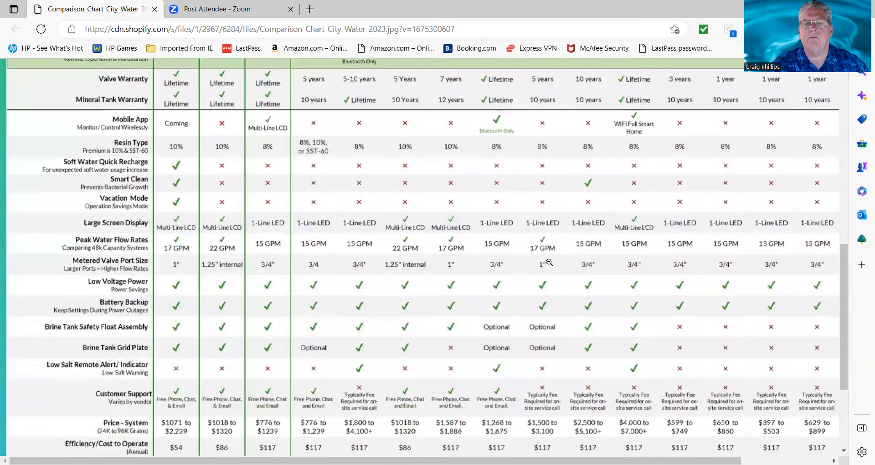
{"action": "scroll", "scroll_direction": "down", "scroll_amount": 3}
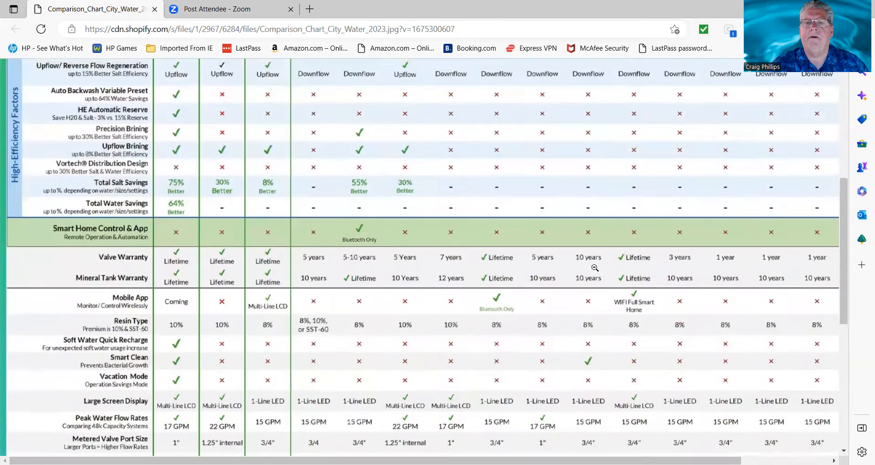
{"action": "scroll", "scroll_direction": "down", "scroll_amount": 3}
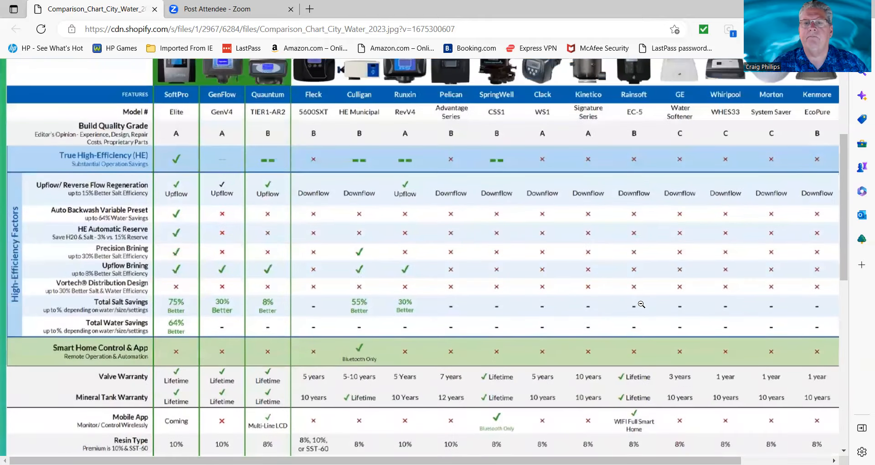
{"action": "scroll", "scroll_direction": "down", "scroll_amount": 3}
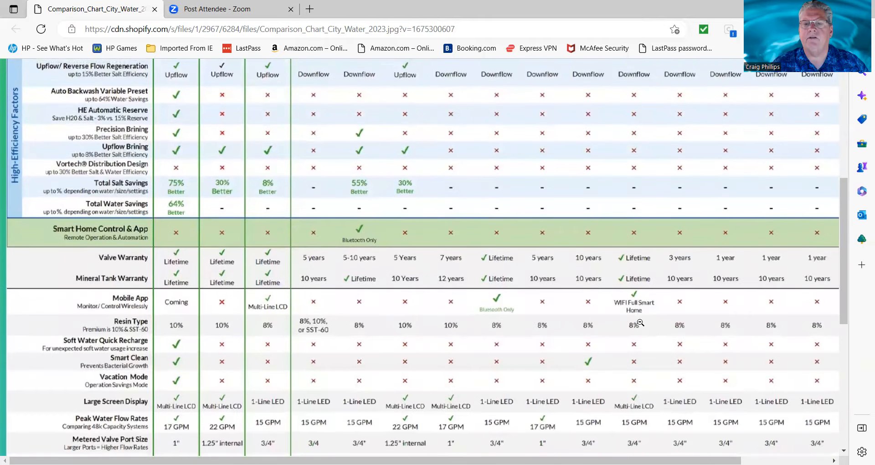
{"action": "scroll", "scroll_direction": "down", "scroll_amount": 3}
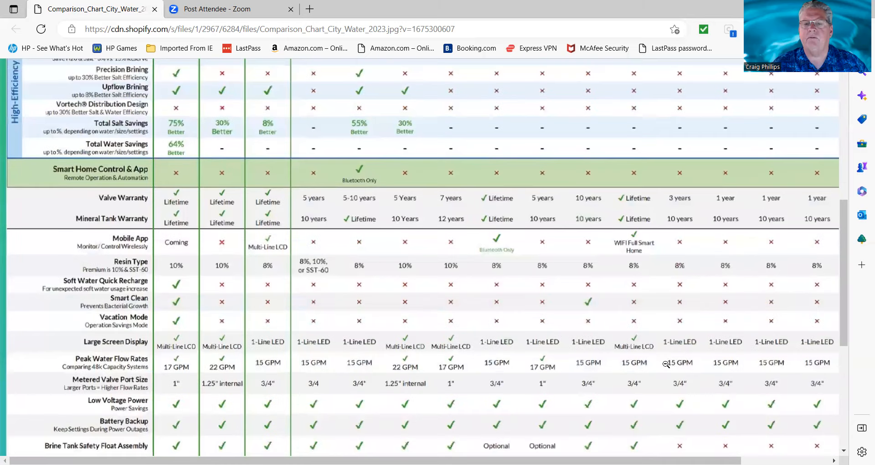
{"action": "scroll", "scroll_direction": "up", "scroll_amount": 3}
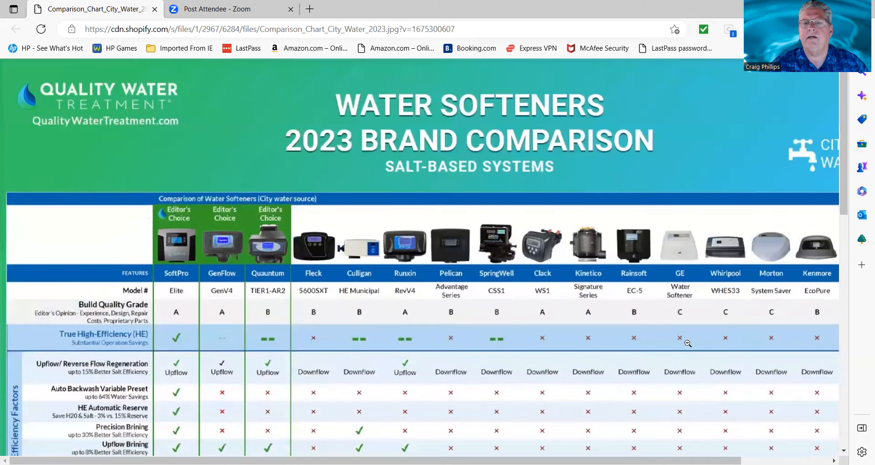
{"action": "scroll", "scroll_direction": "down", "scroll_amount": 3}
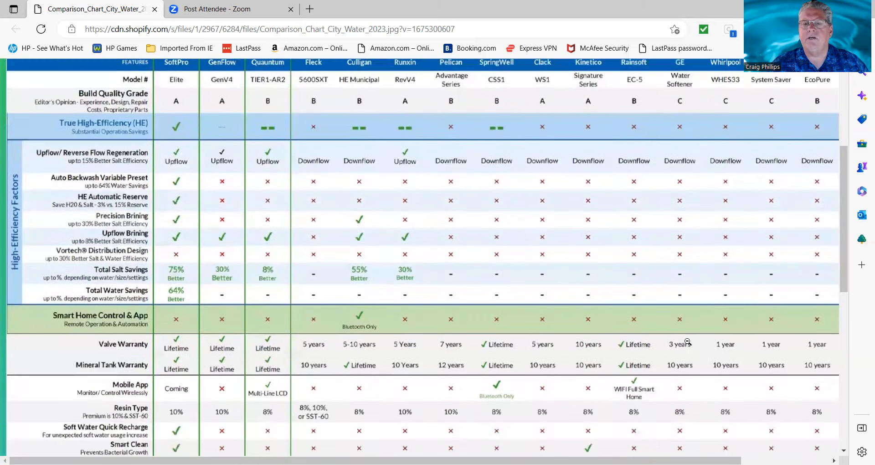
{"action": "scroll", "scroll_direction": "down", "scroll_amount": 3}
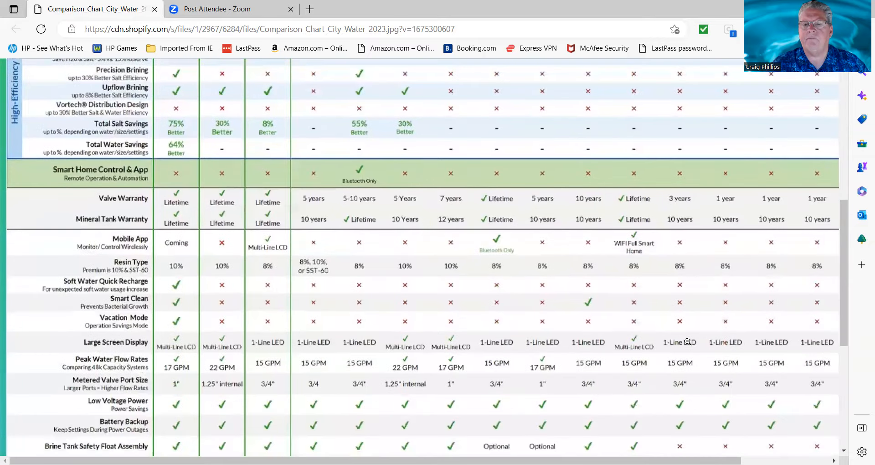
{"action": "scroll", "scroll_direction": "down", "scroll_amount": 3}
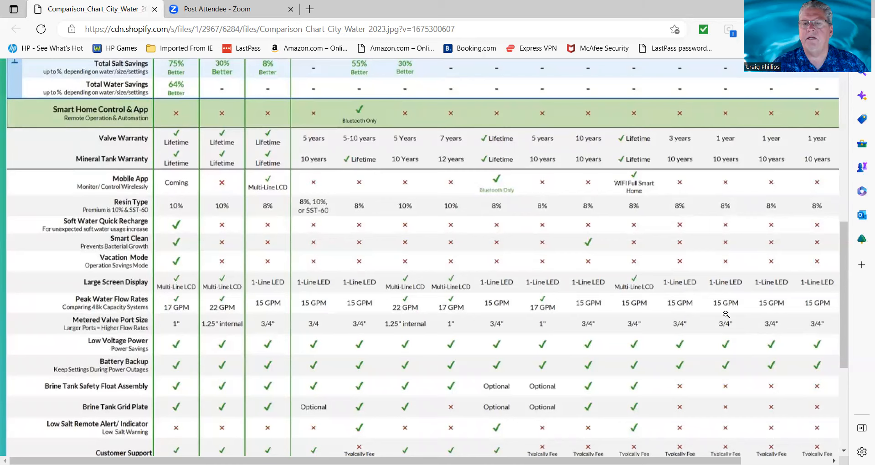
{"action": "scroll", "scroll_direction": "right", "scroll_amount": 3}
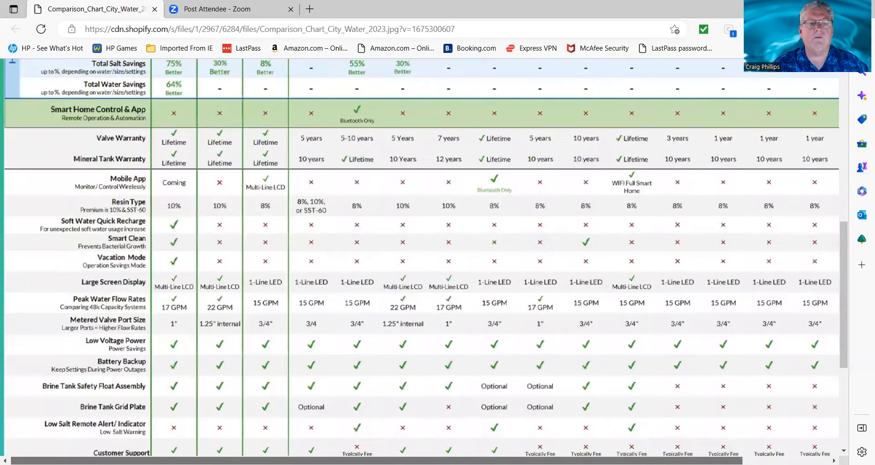
{"action": "scroll", "scroll_direction": "down", "scroll_amount": 3}
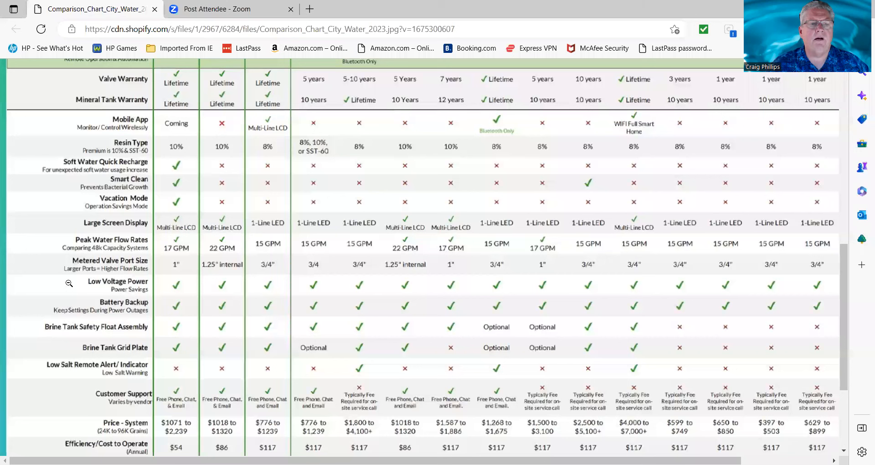
{"action": "mouse_move", "coordinate": [528, 289]}
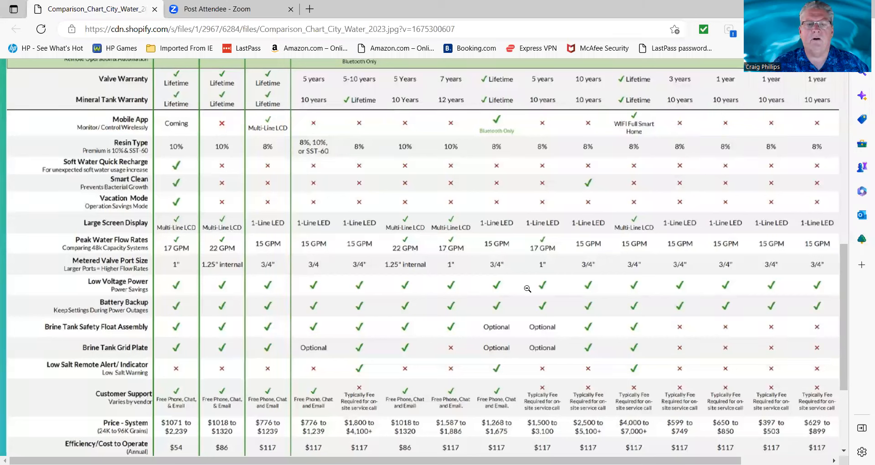
{"action": "scroll", "scroll_direction": "down", "scroll_amount": 3}
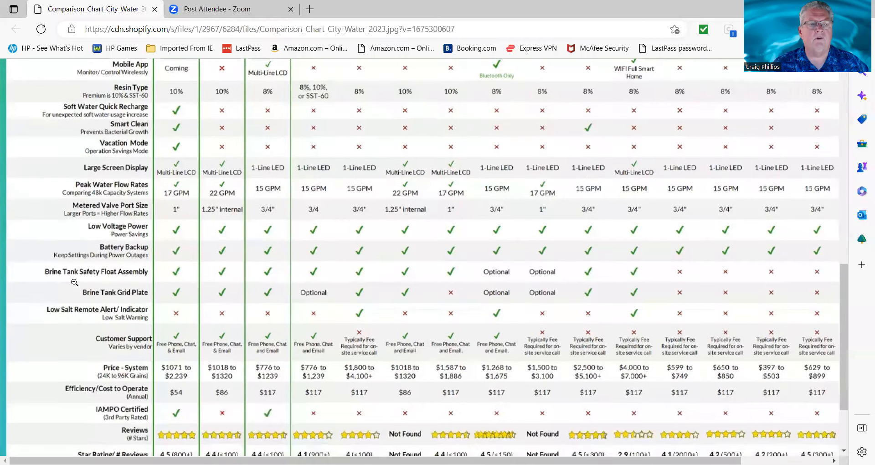
{"action": "scroll", "scroll_direction": "down", "scroll_amount": 3}
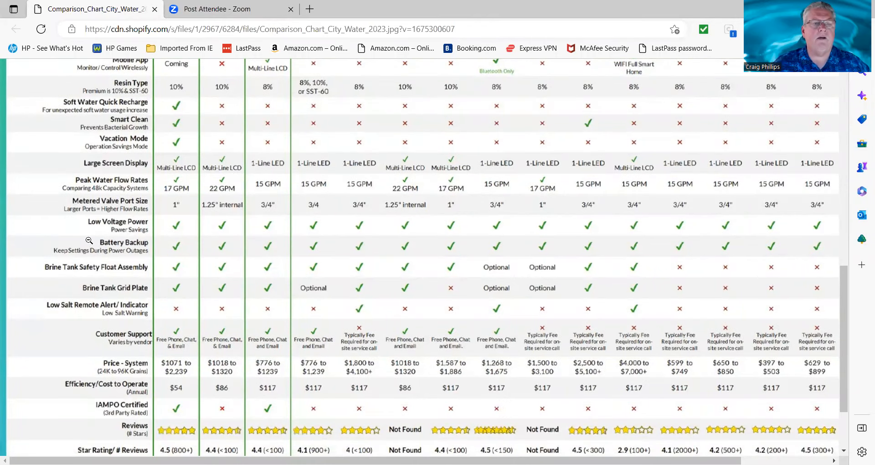
{"action": "mouse_move", "coordinate": [63, 270]}
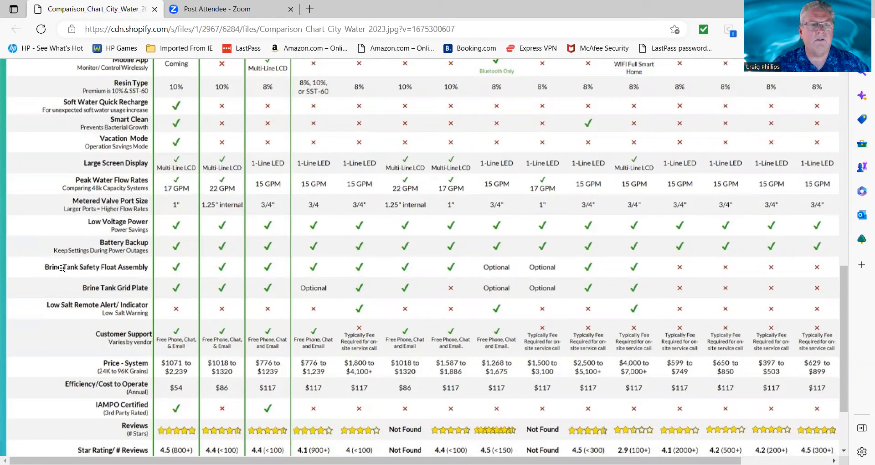
{"action": "mouse_move", "coordinate": [63, 273]}
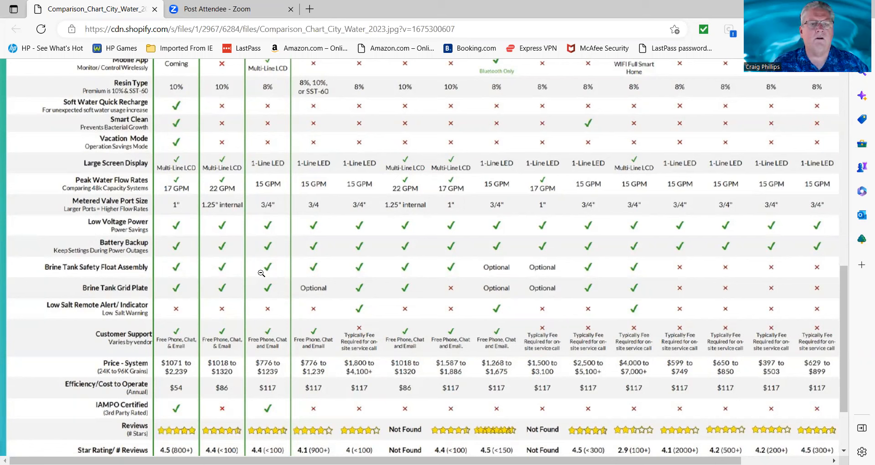
{"action": "mouse_move", "coordinate": [181, 272]}
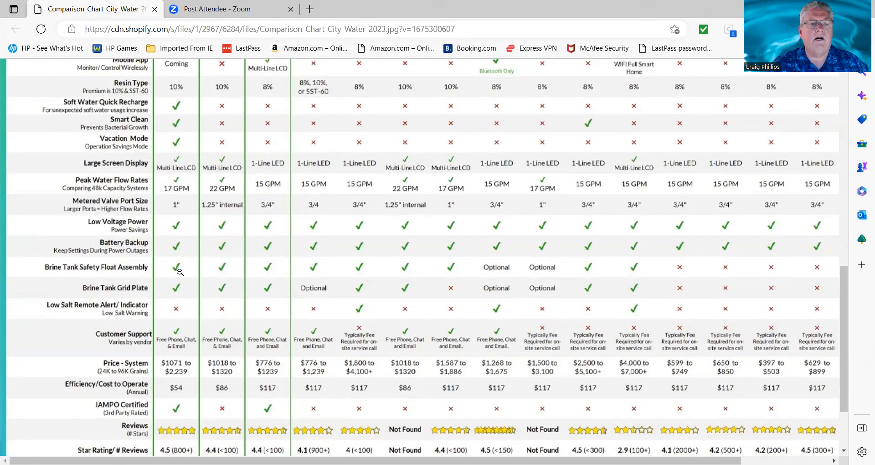
{"action": "mouse_move", "coordinate": [275, 275]}
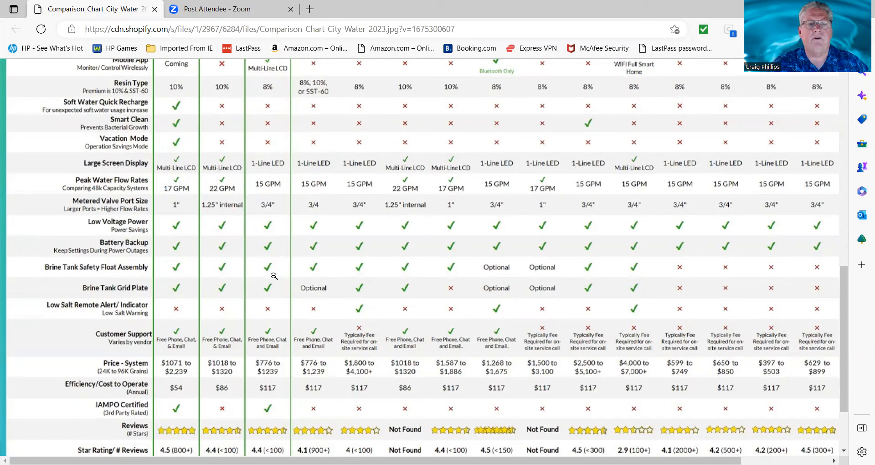
{"action": "mouse_move", "coordinate": [307, 275]}
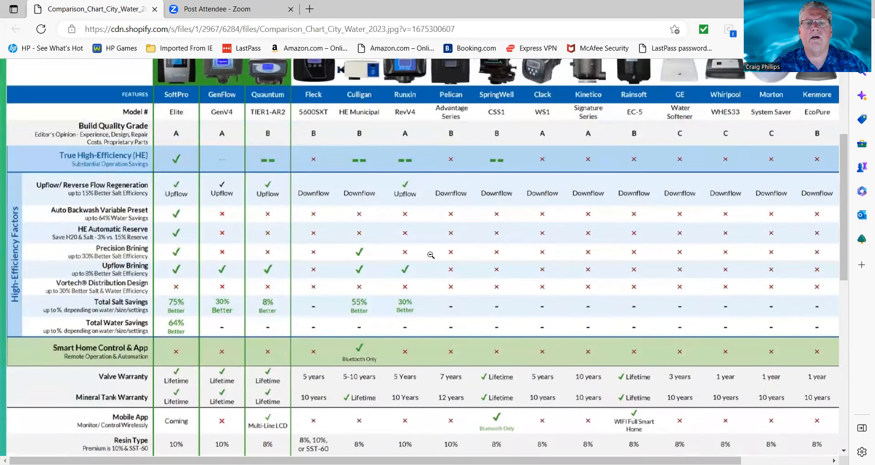
{"action": "scroll", "scroll_direction": "down", "scroll_amount": 3}
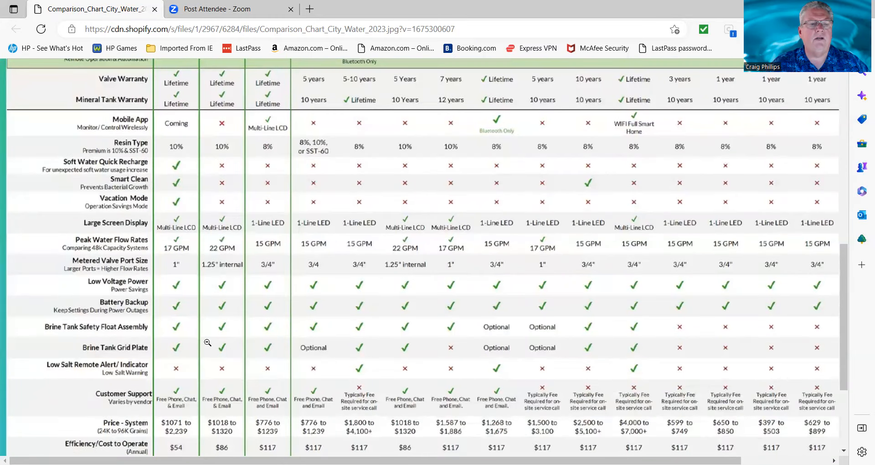
{"action": "scroll", "scroll_direction": "up", "scroll_amount": 3}
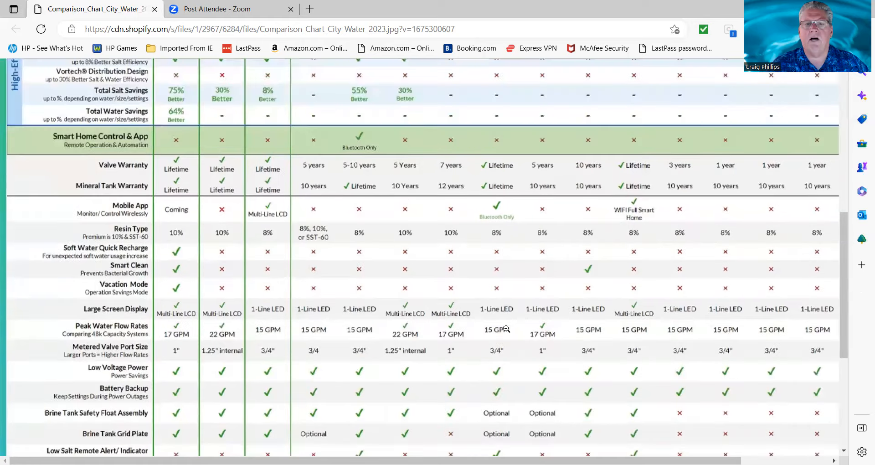
{"action": "scroll", "scroll_direction": "down", "scroll_amount": 3}
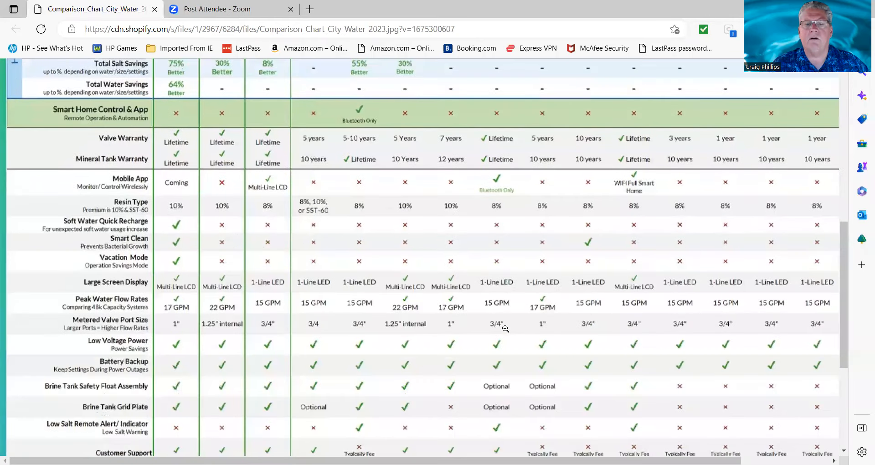
{"action": "scroll", "scroll_direction": "up", "scroll_amount": 3}
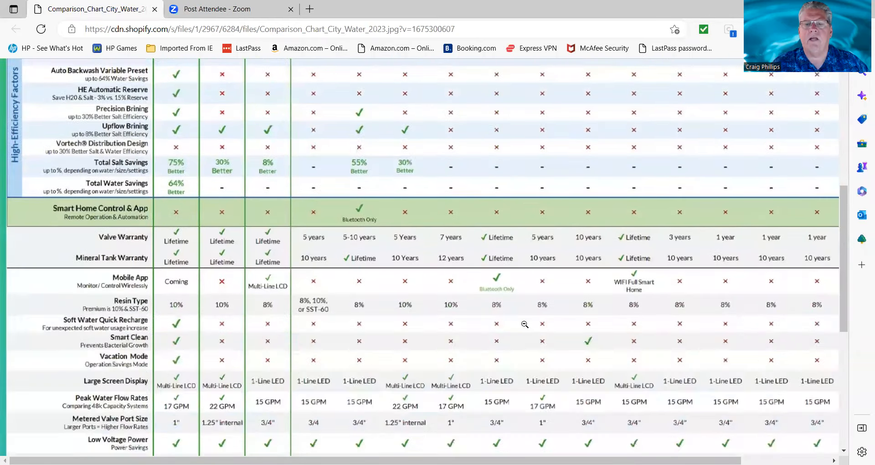
{"action": "scroll", "scroll_direction": "down", "scroll_amount": 3}
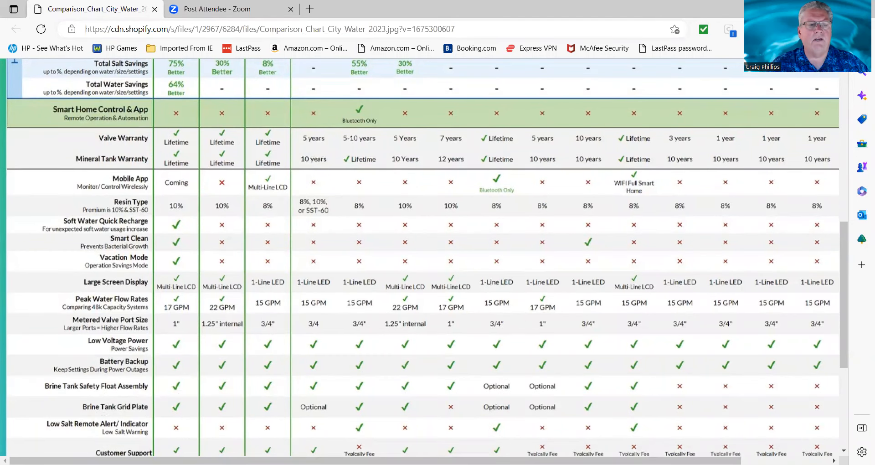
{"action": "scroll", "scroll_direction": "right", "scroll_amount": 3}
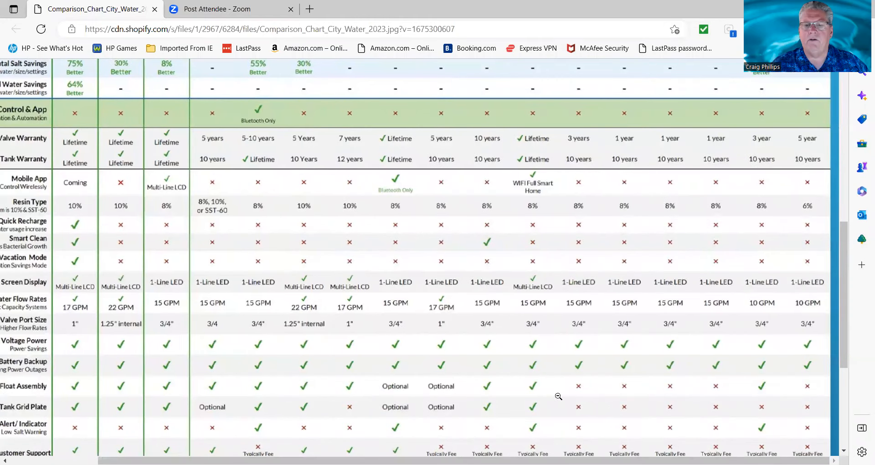
{"action": "mouse_move", "coordinate": [764, 382]}
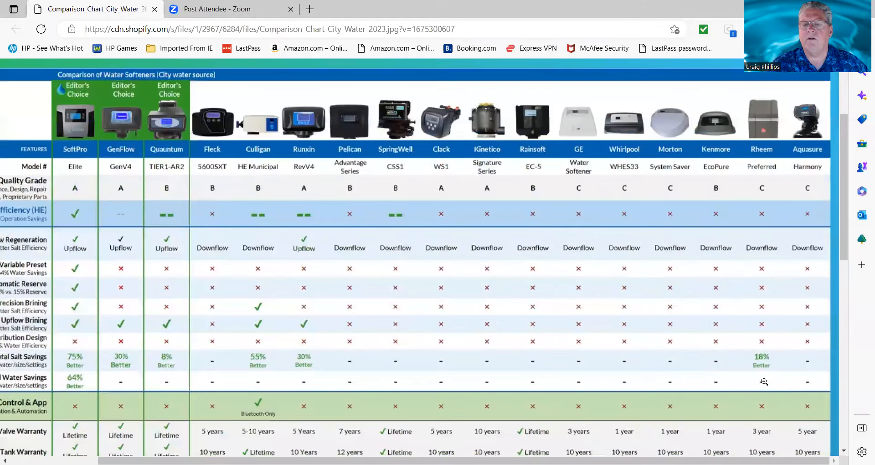
{"action": "scroll", "scroll_direction": "down", "scroll_amount": 3}
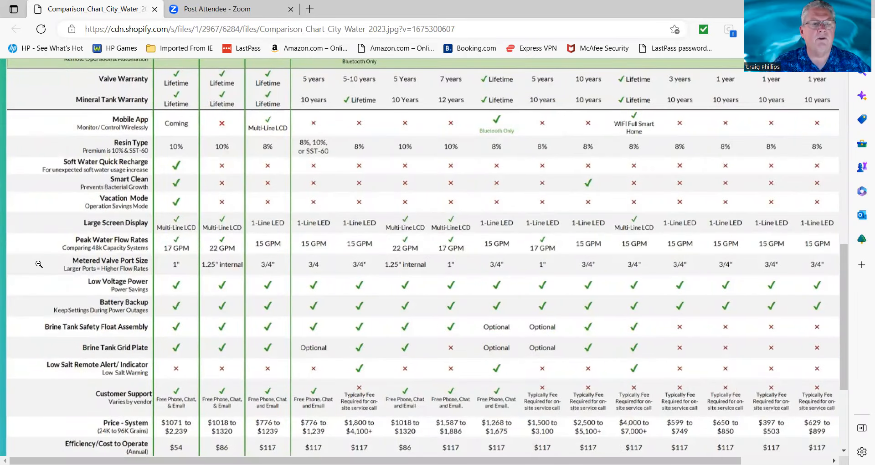
{"action": "scroll", "scroll_direction": "down", "scroll_amount": 3}
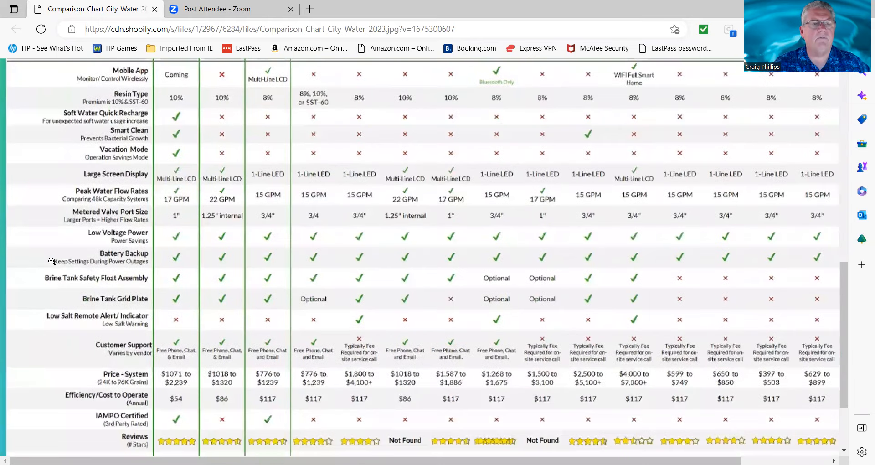
{"action": "scroll", "scroll_direction": "down", "scroll_amount": 3}
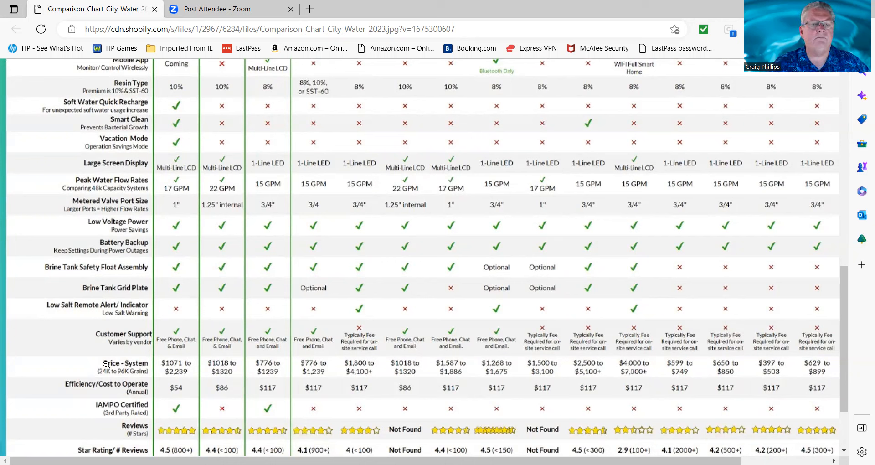
{"action": "scroll", "scroll_direction": "down", "scroll_amount": 3}
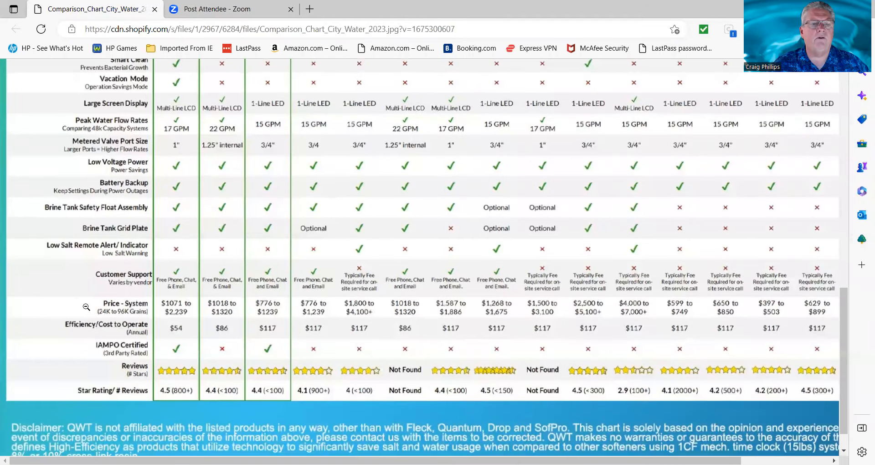
{"action": "scroll", "scroll_direction": "down", "scroll_amount": 3}
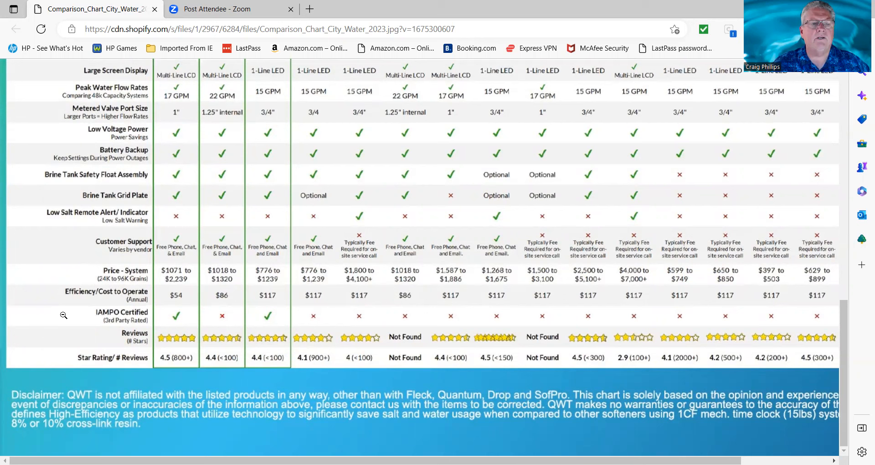
{"action": "mouse_move", "coordinate": [184, 300]}
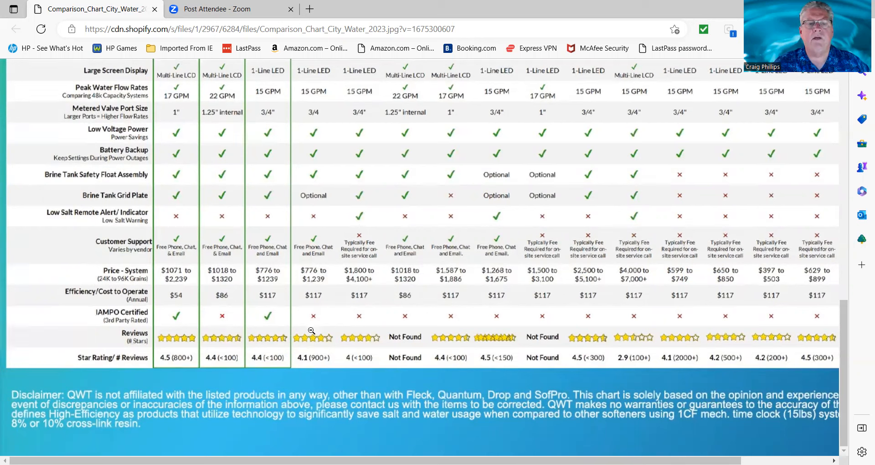
{"action": "mouse_move", "coordinate": [565, 302]}
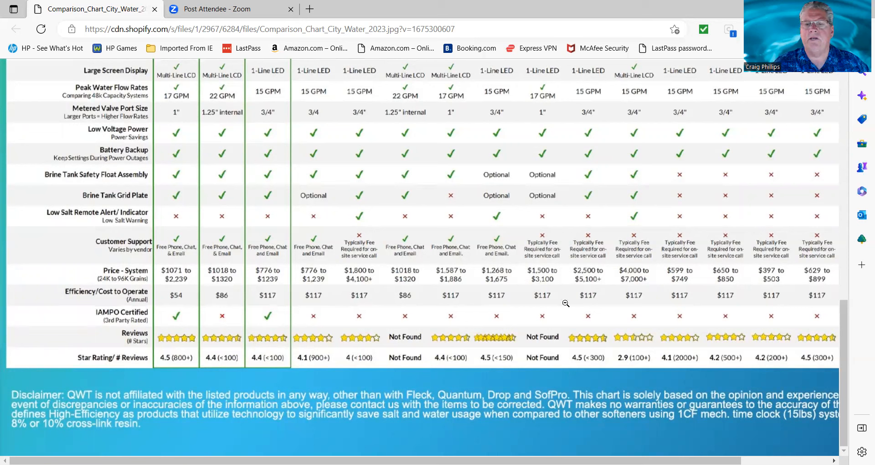
{"action": "mouse_move", "coordinate": [204, 313]}
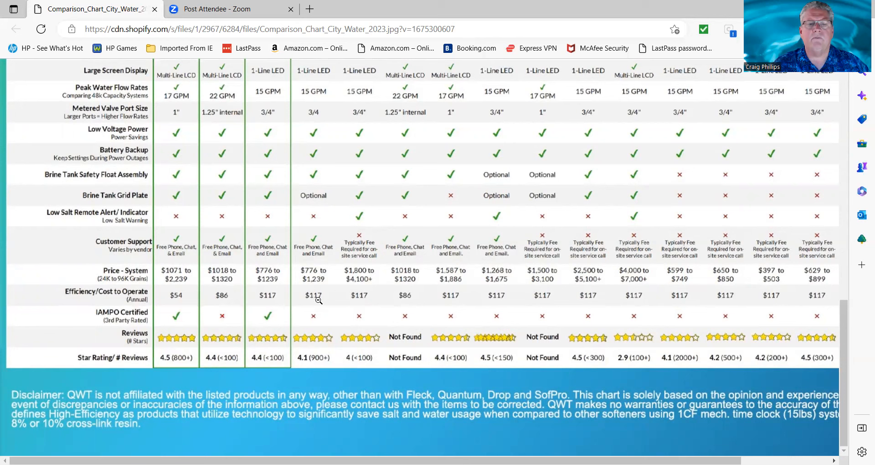
{"action": "mouse_move", "coordinate": [346, 297]}
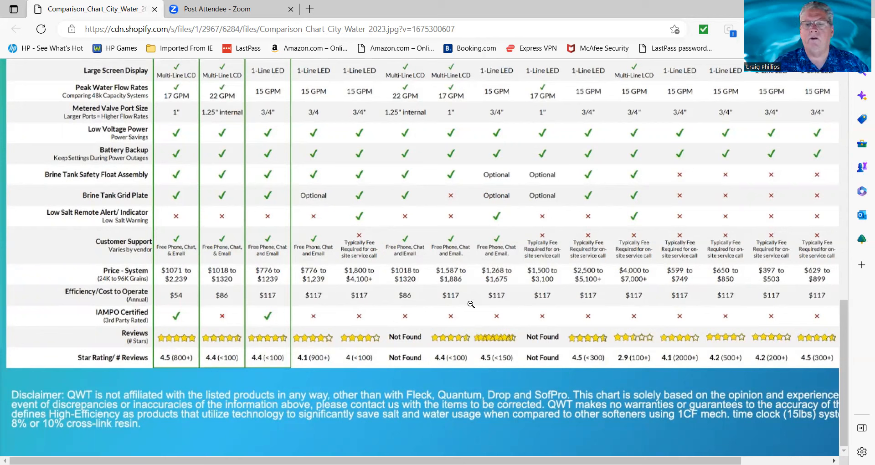
{"action": "mouse_move", "coordinate": [233, 299]}
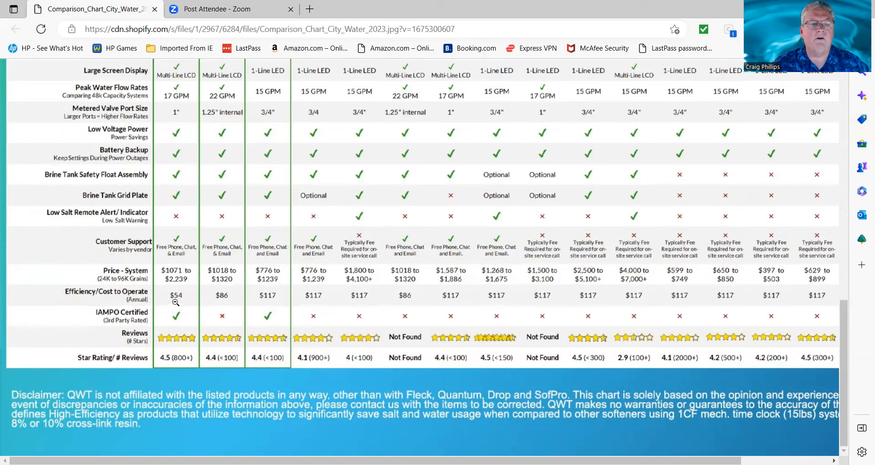
{"action": "mouse_move", "coordinate": [115, 295]}
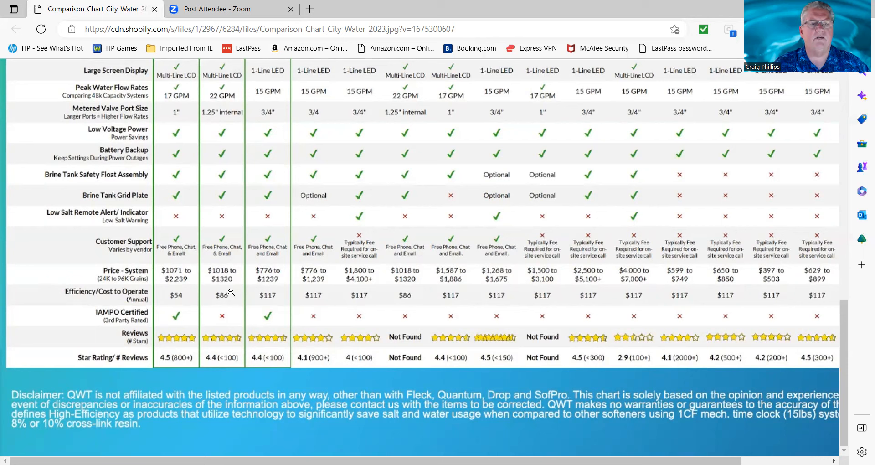
{"action": "mouse_move", "coordinate": [388, 370]}
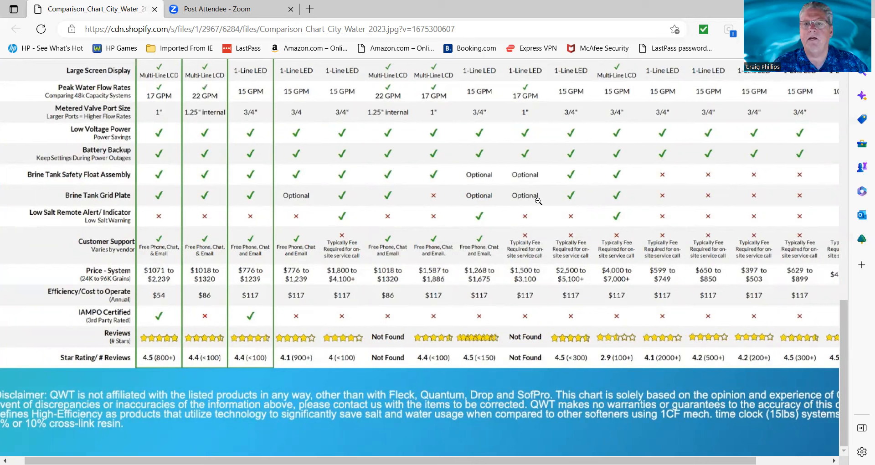
{"action": "mouse_move", "coordinate": [608, 90]}
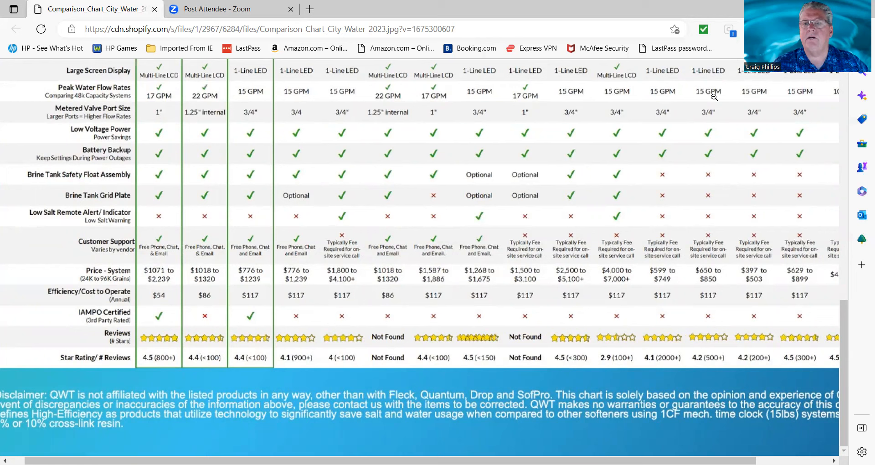
{"action": "mouse_move", "coordinate": [630, 93]}
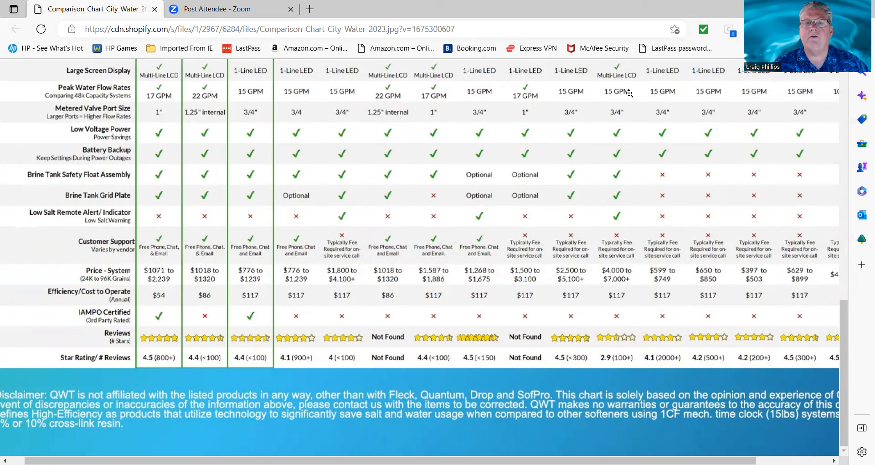